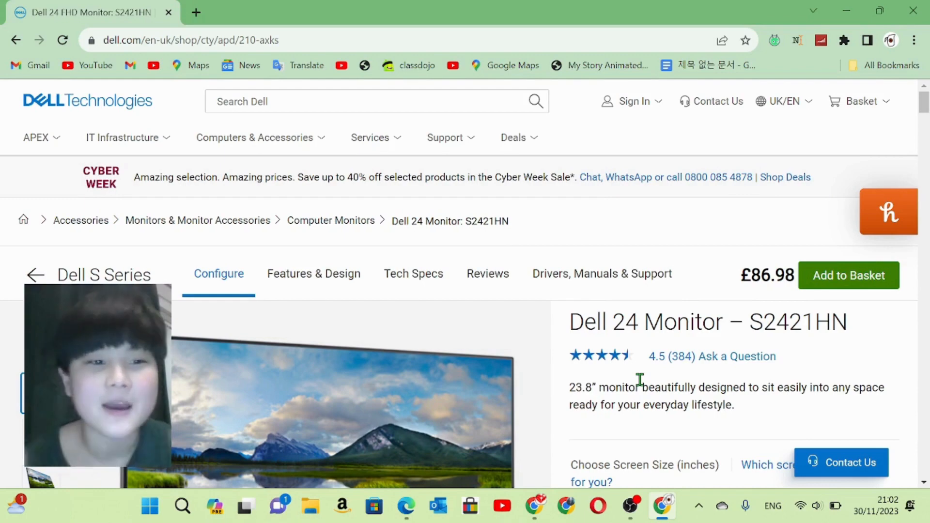
mouse_move(515, 346)
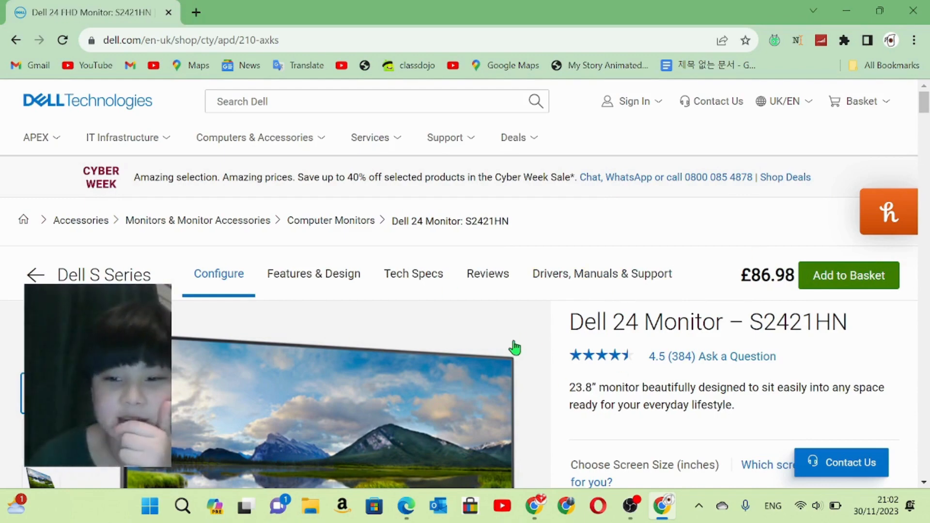
Scroll down to the S2421HN monitor's features and design section.
scroll("down", 3)
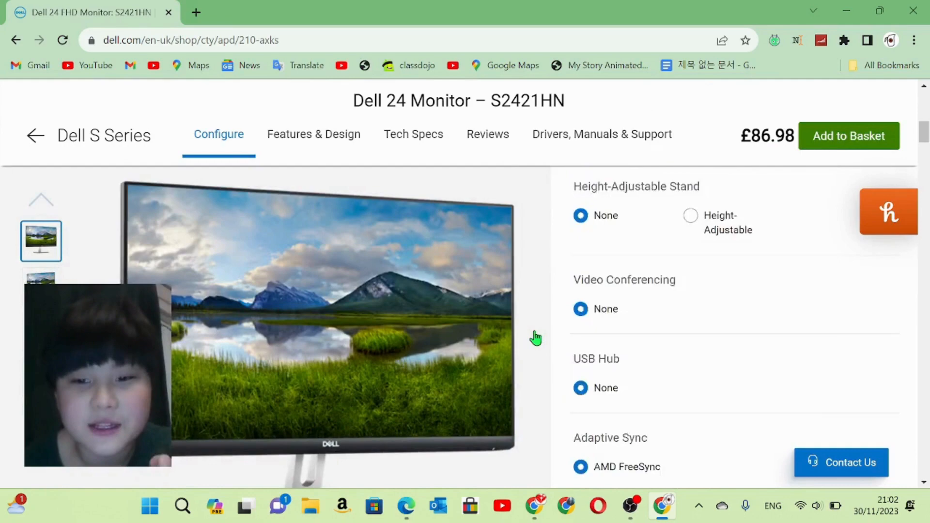
left_click(313, 134)
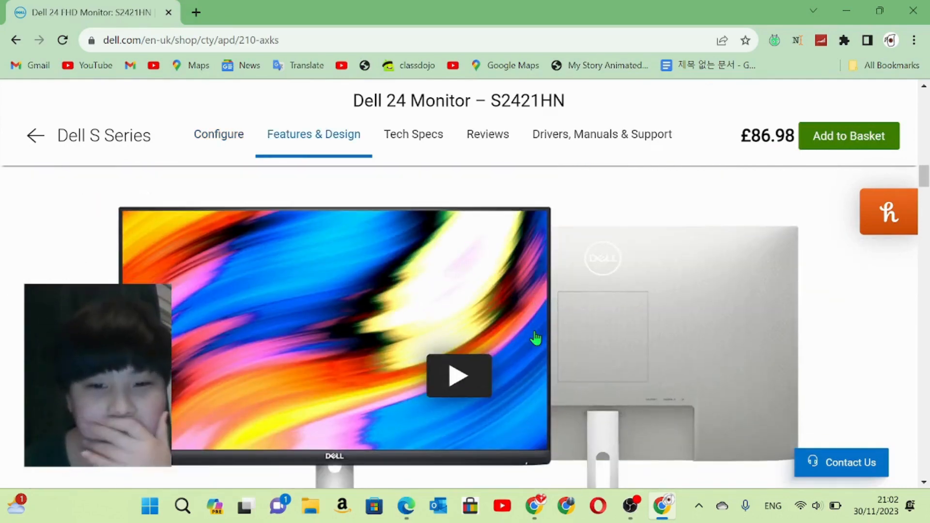
scroll("down", 3)
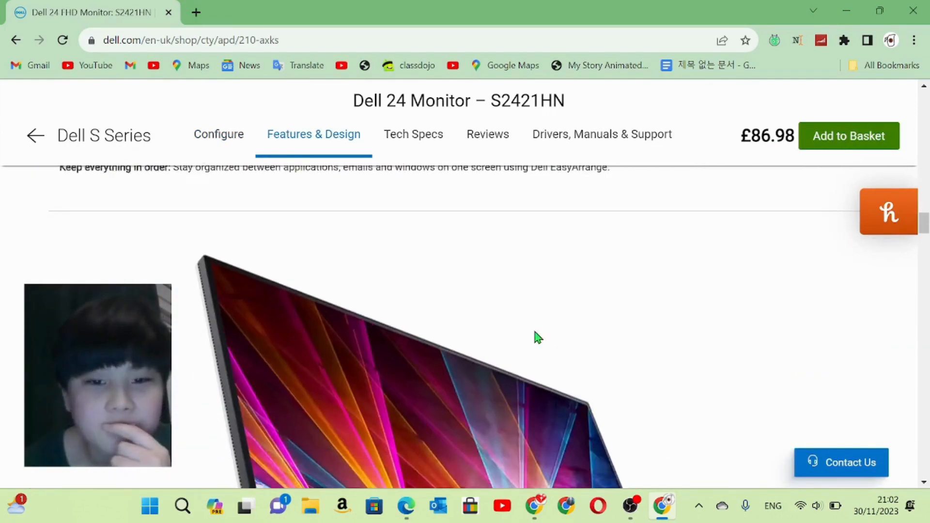
scroll("down", 3)
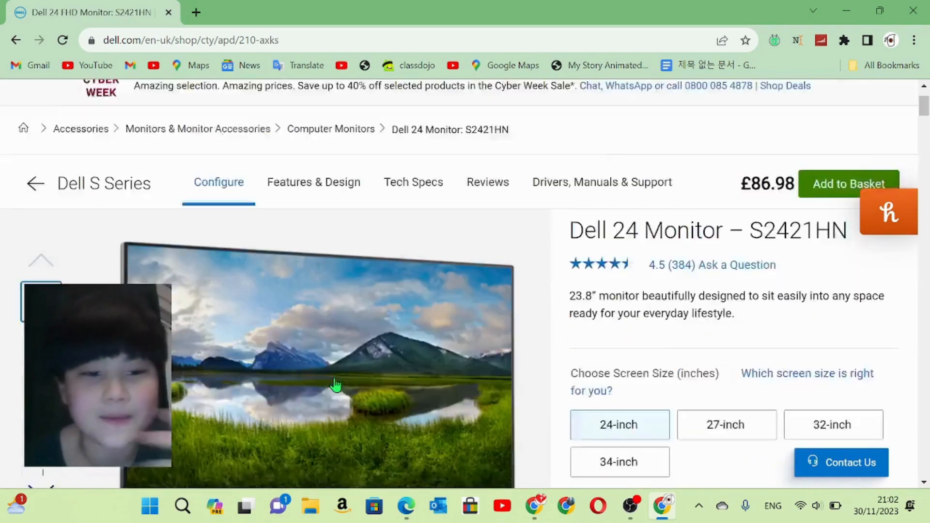
scroll("down", 3)
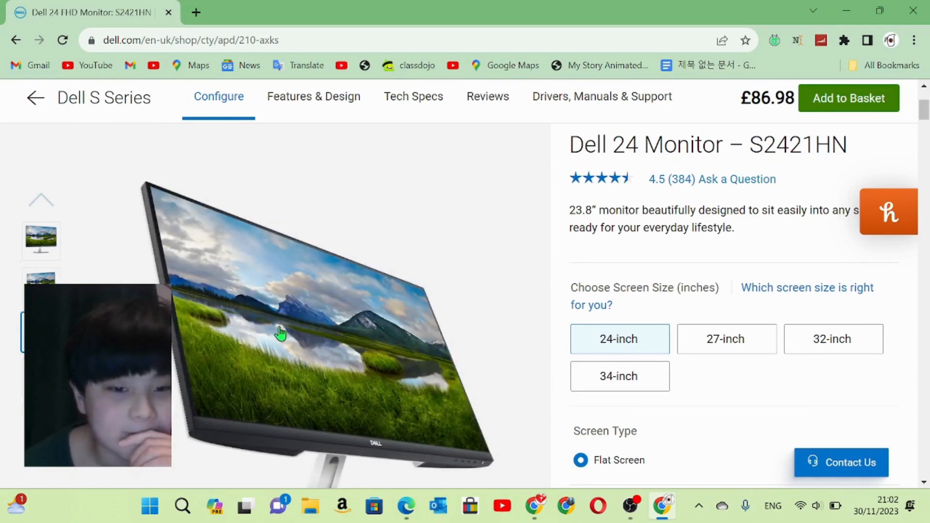
Browse the enlarged monitor photos through side and rear views.
left_click(281, 332)
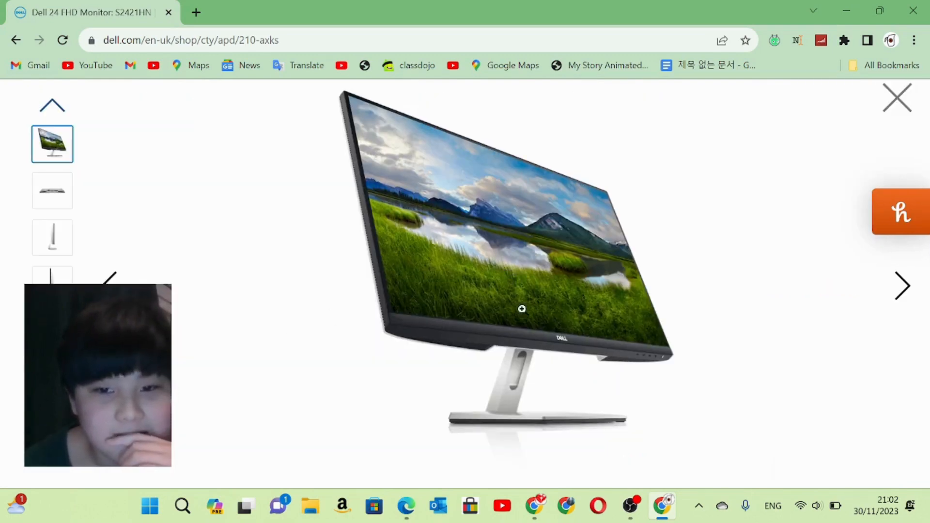
left_click(900, 212)
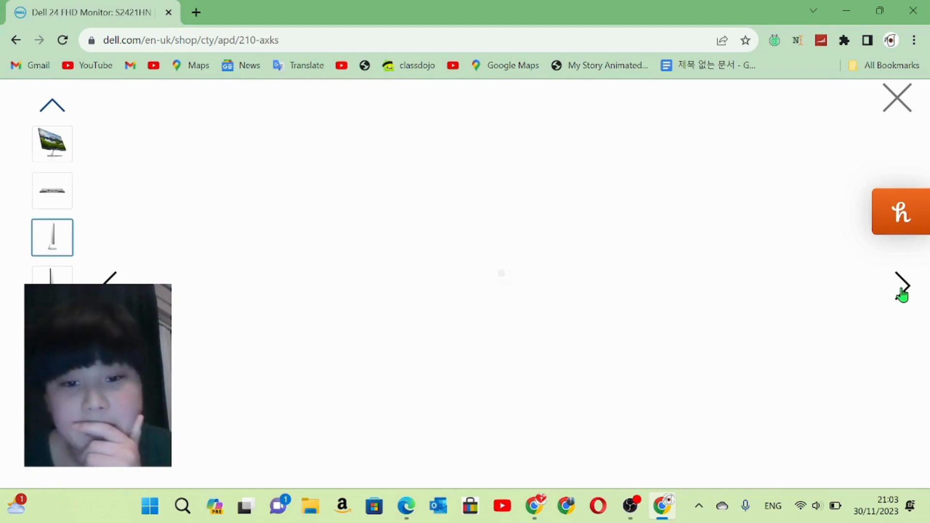
left_click(52, 279)
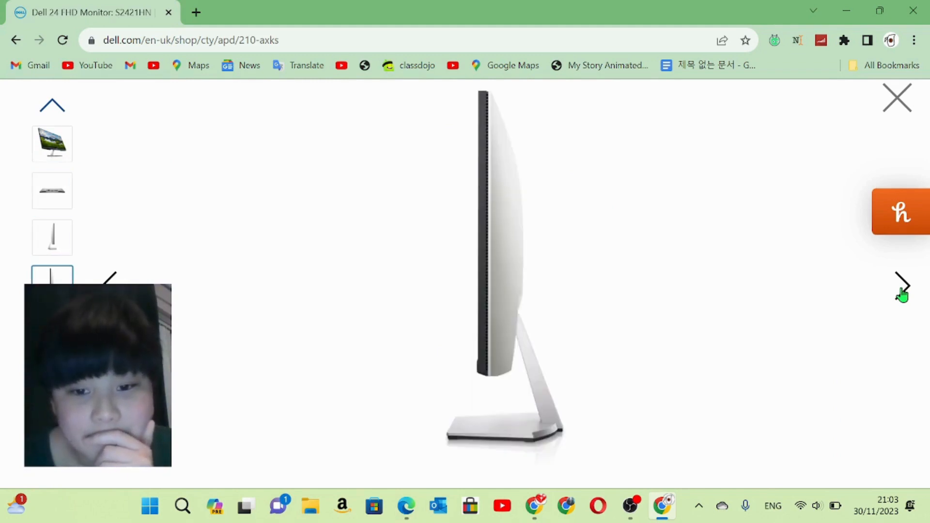
left_click(901, 285)
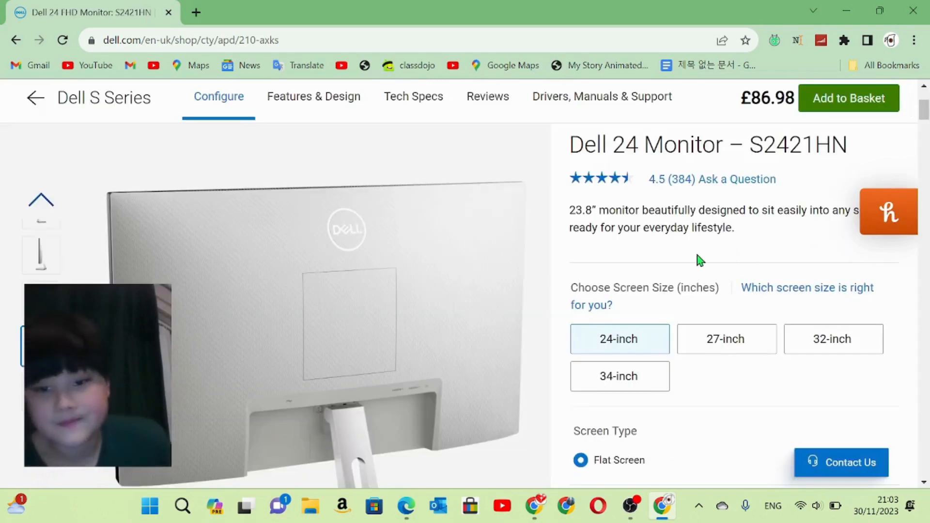
scroll("down", 3)
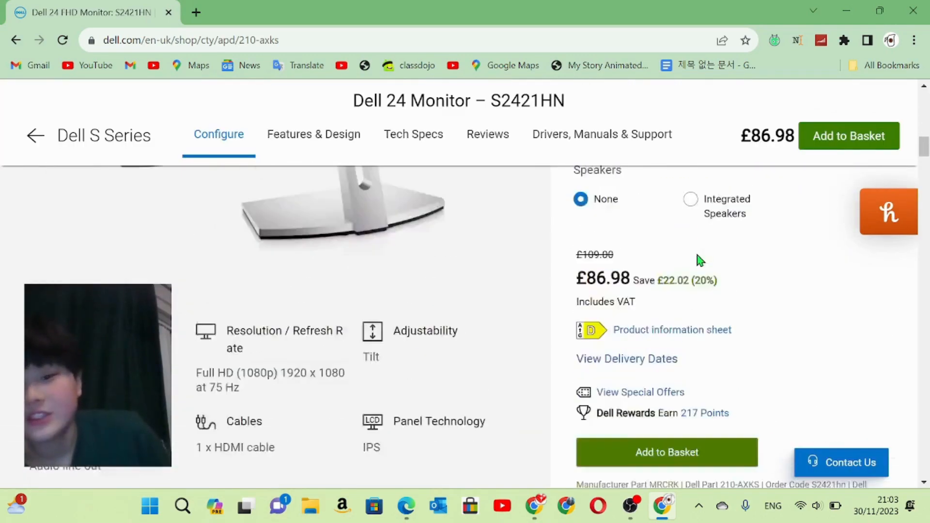
scroll("up", 3)
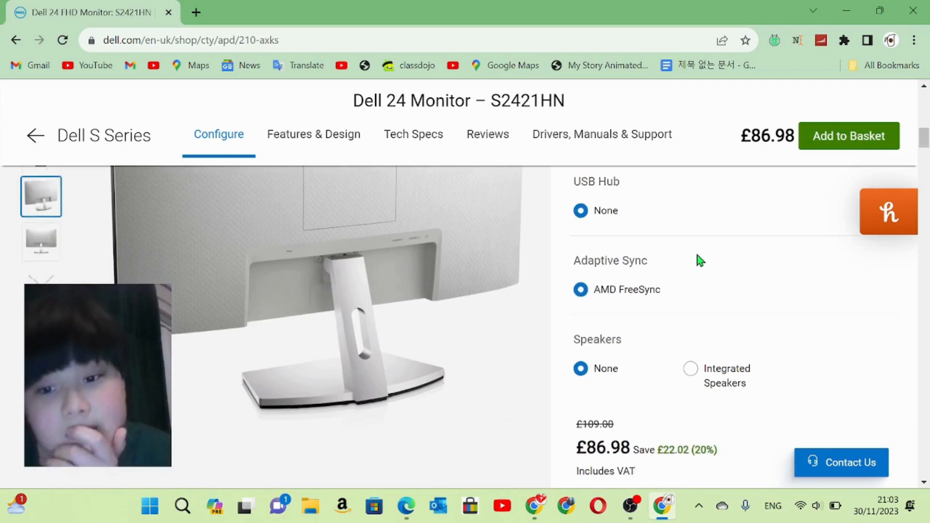
scroll("down", 3)
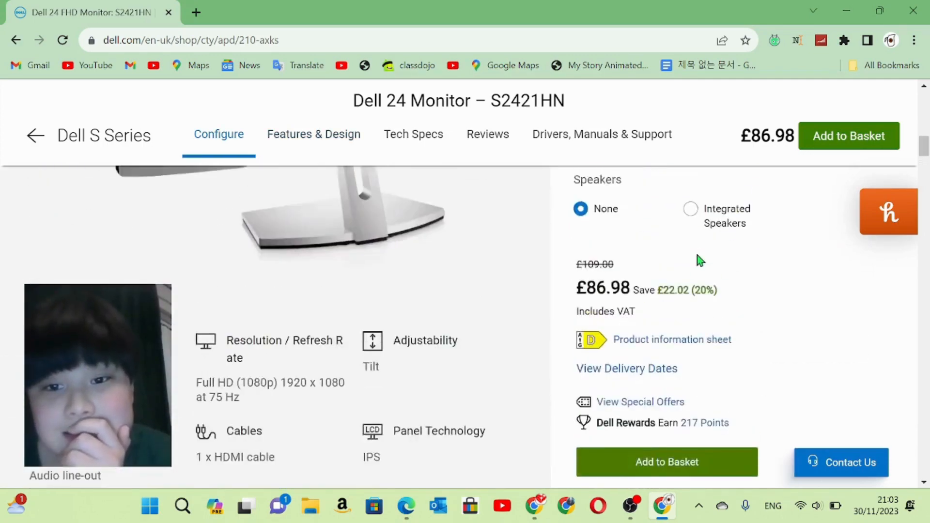
left_click(313, 134)
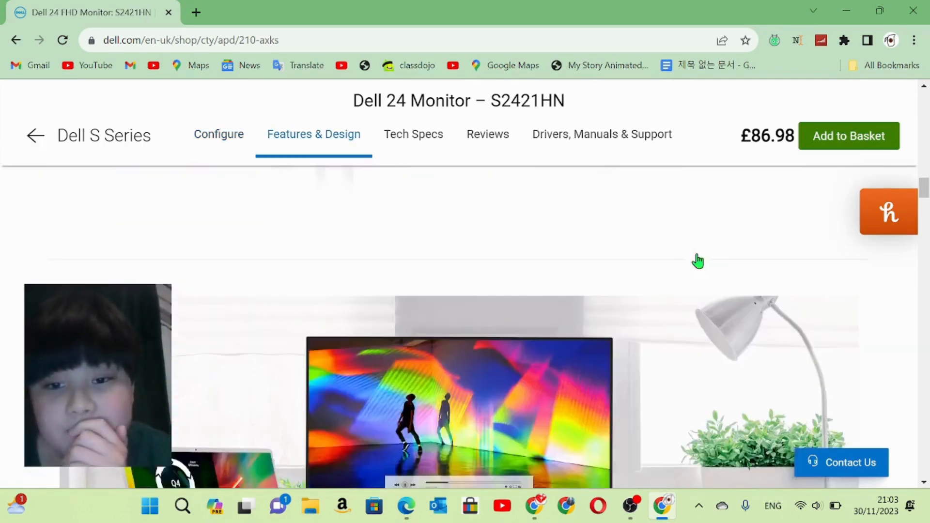
scroll("up", 3)
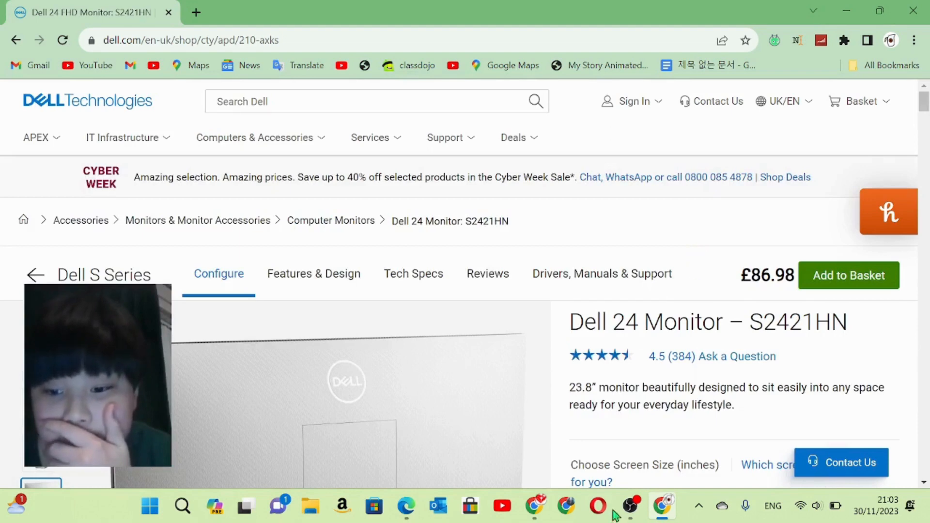
mouse_move(630, 505)
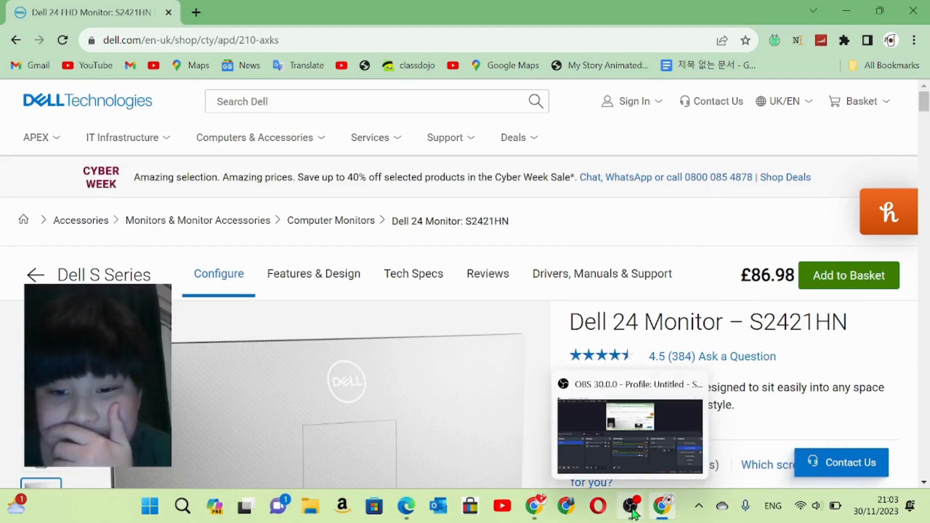
mouse_move(650, 250)
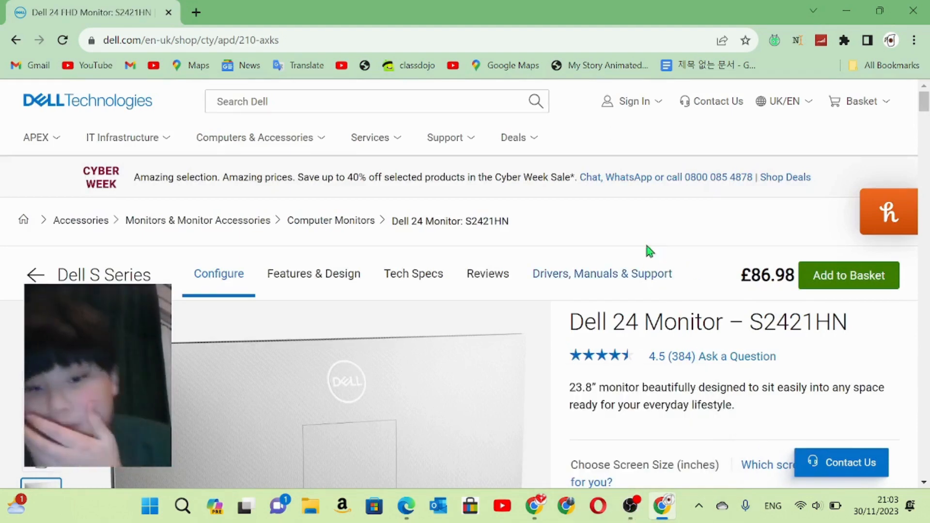
Go to the all Desktops & All-in-Ones page from Computers & Accessories.
left_click(254, 138)
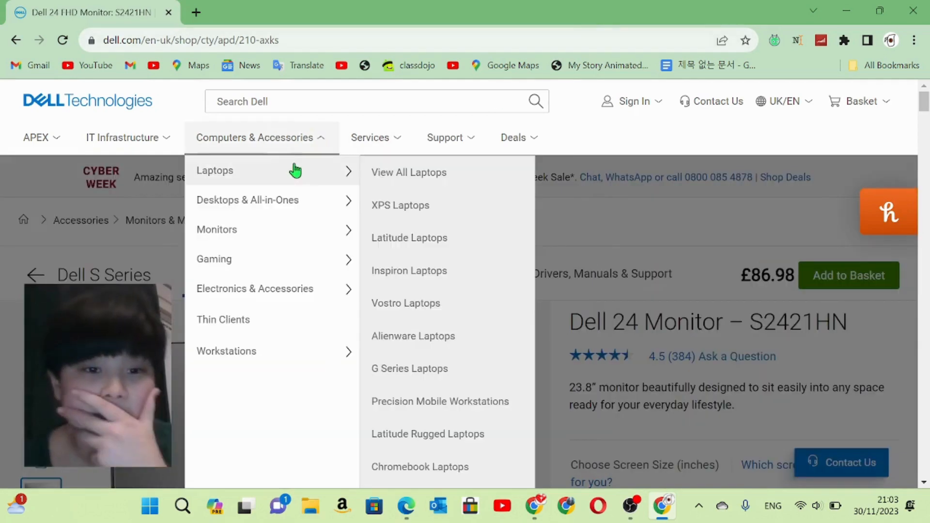
mouse_move(248, 200)
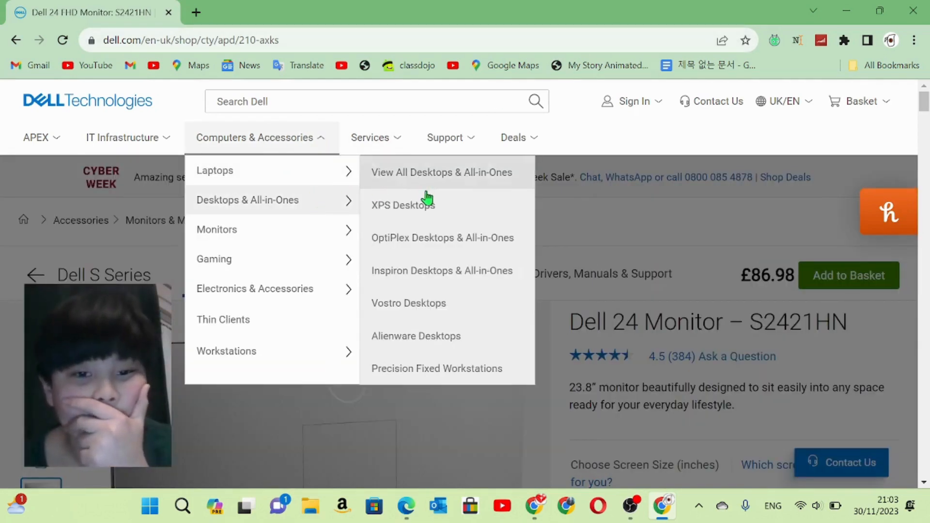
mouse_move(418, 181)
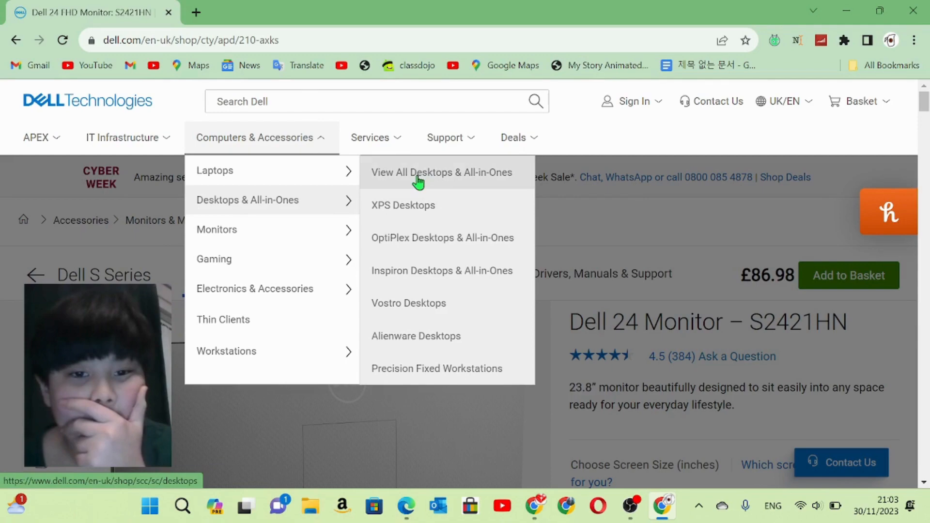
left_click(441, 172)
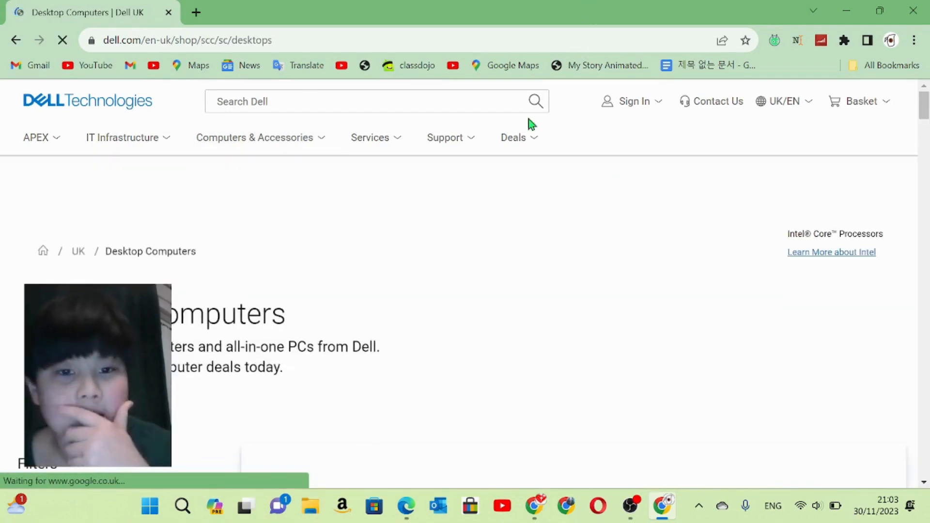
left_click(254, 137)
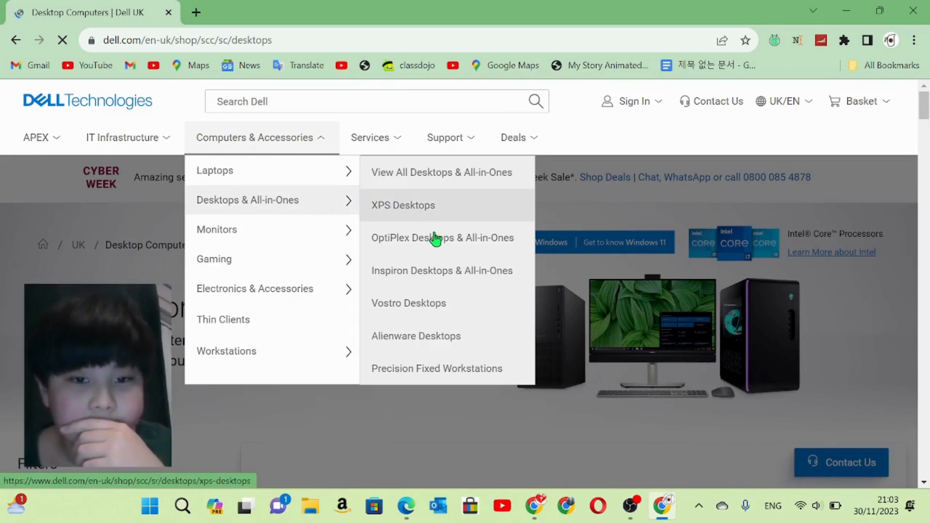
mouse_move(421, 280)
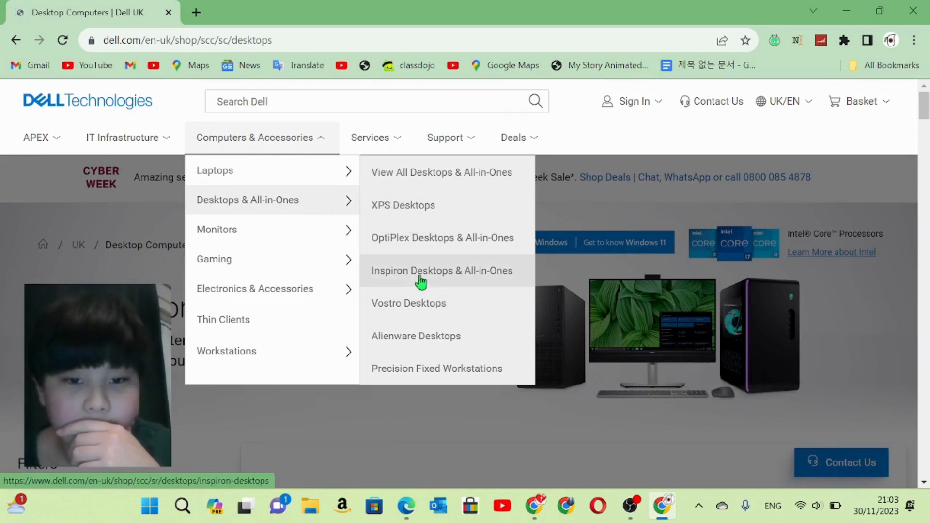
mouse_move(403, 180)
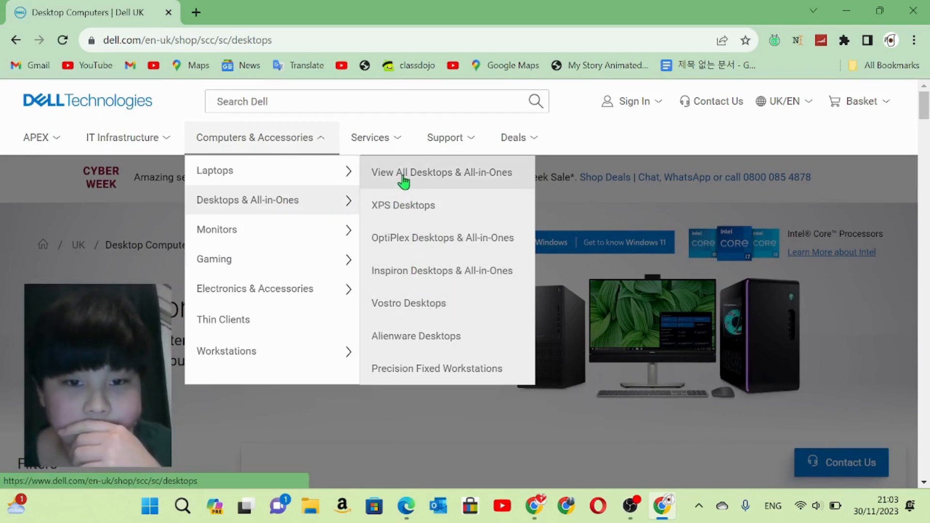
left_click(442, 172)
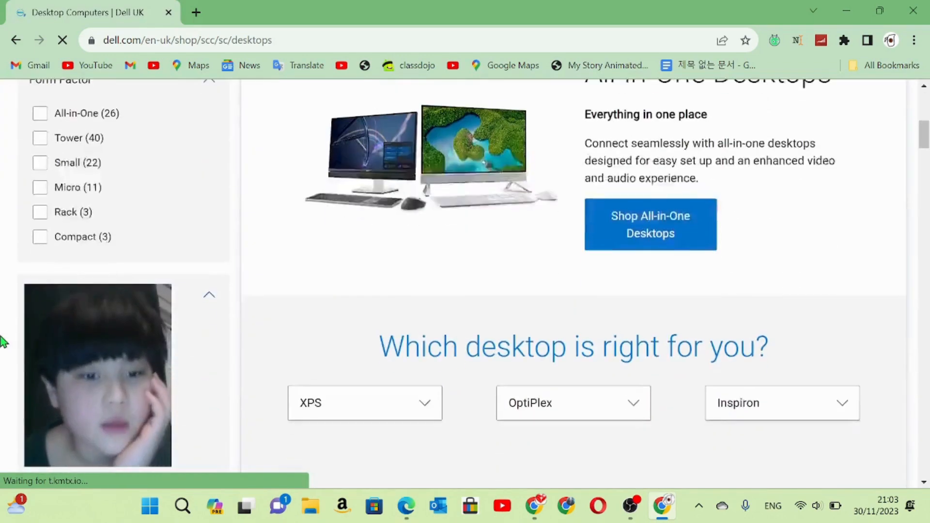
Scroll the desktops page back to the top and reopen the Computers & Accessories menu.
scroll("down", 3)
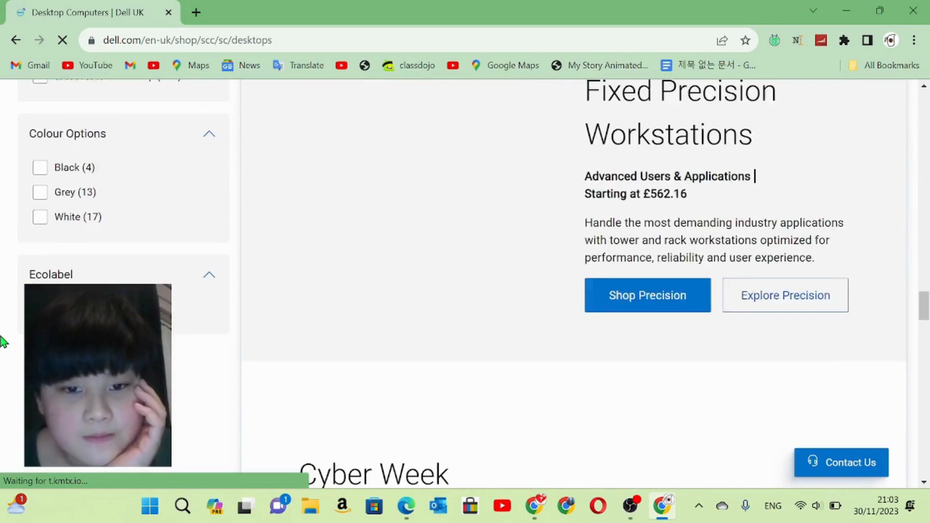
scroll("down", 3)
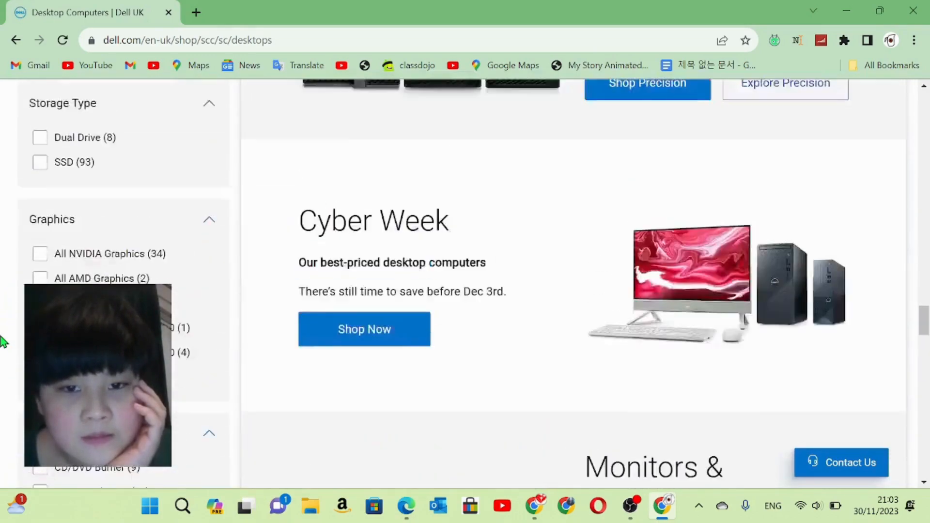
scroll("up", 3)
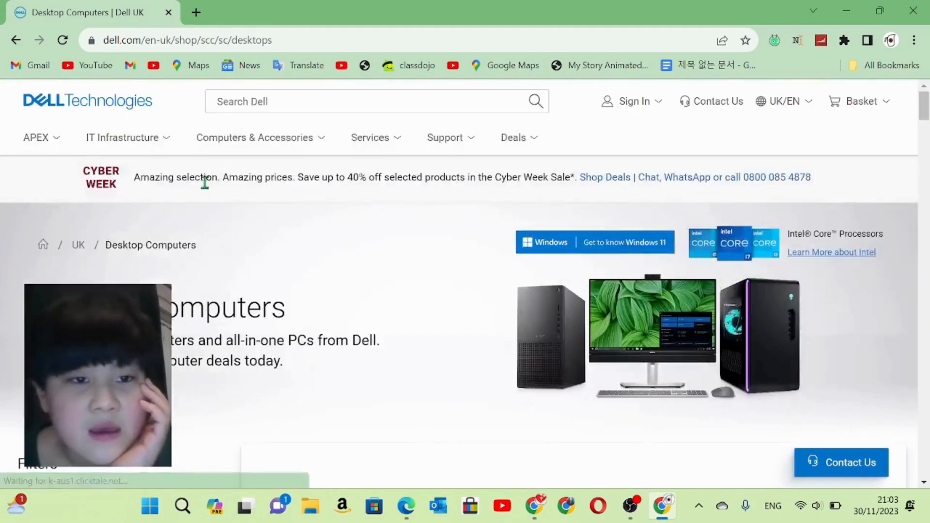
left_click(254, 137)
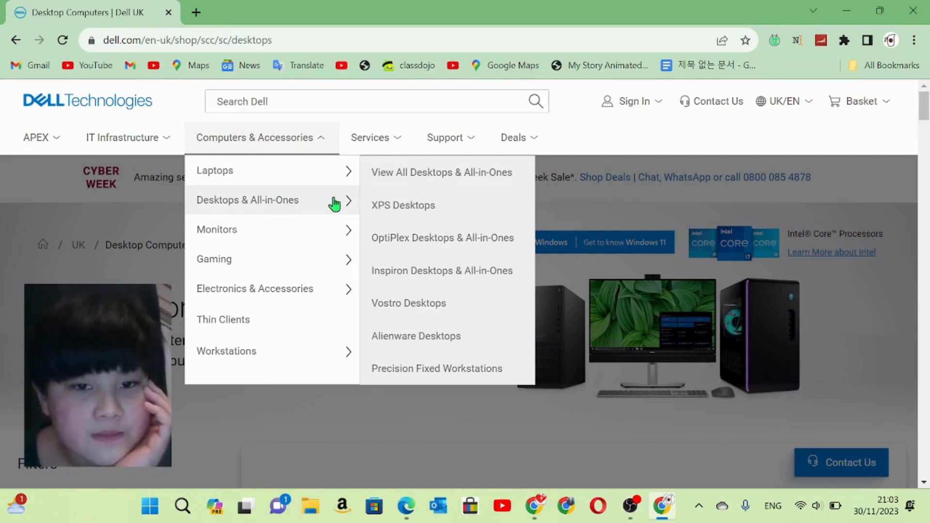
mouse_move(403, 205)
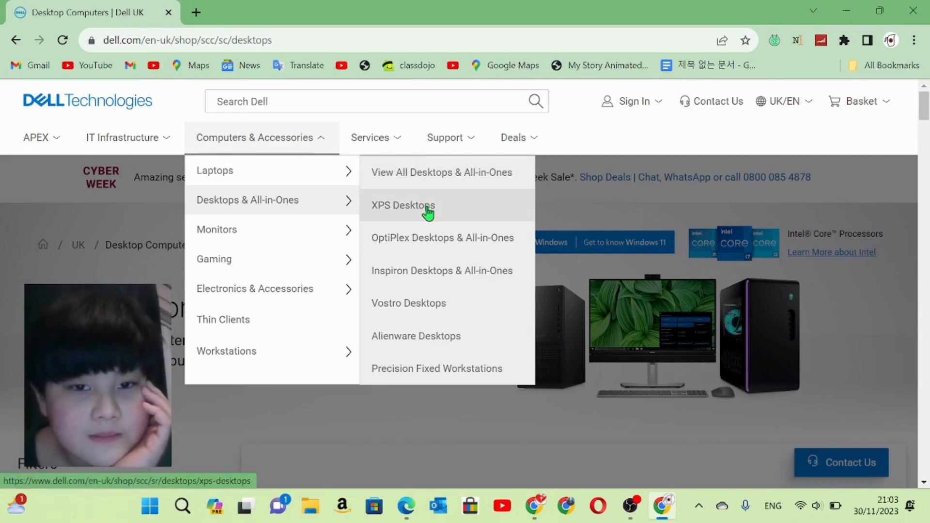
Browse XPS Desktops, then open the £399 Inspiron Small Desktop from the Inspiron range.
left_click(402, 205)
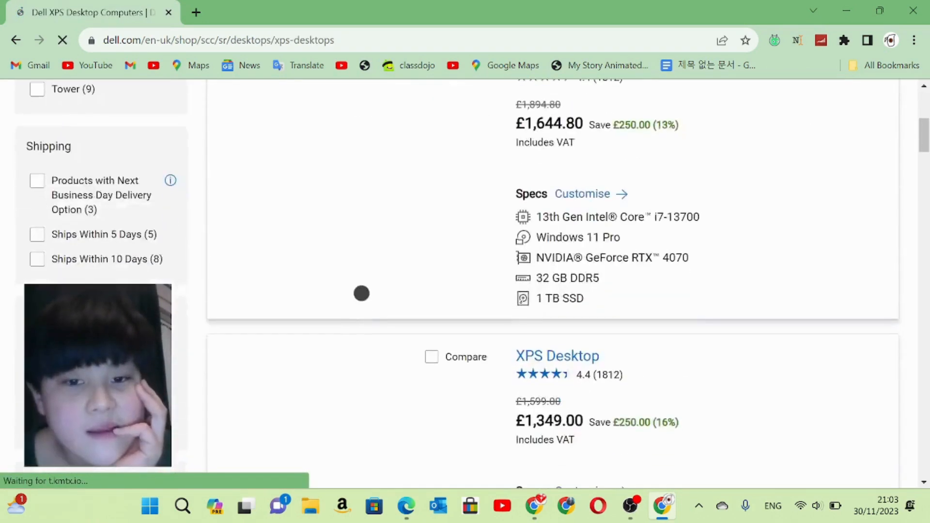
scroll("down", 3)
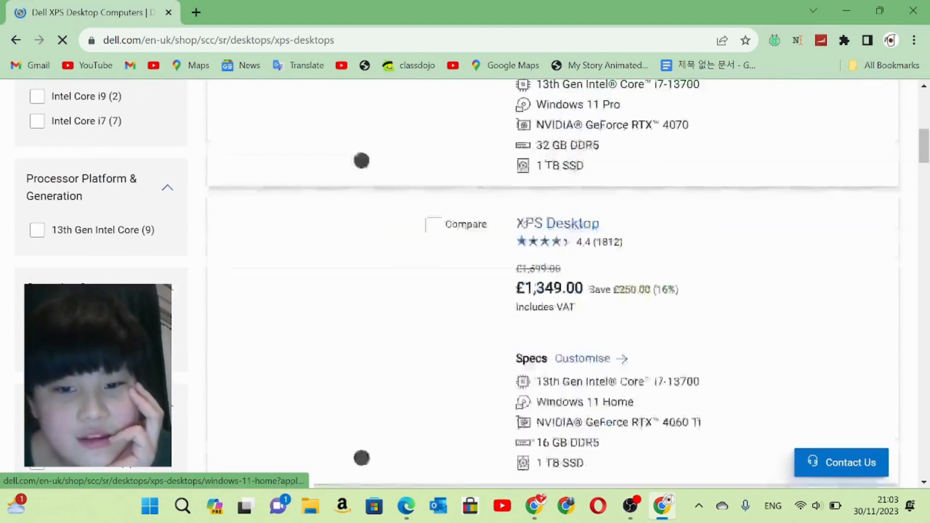
left_click(256, 137)
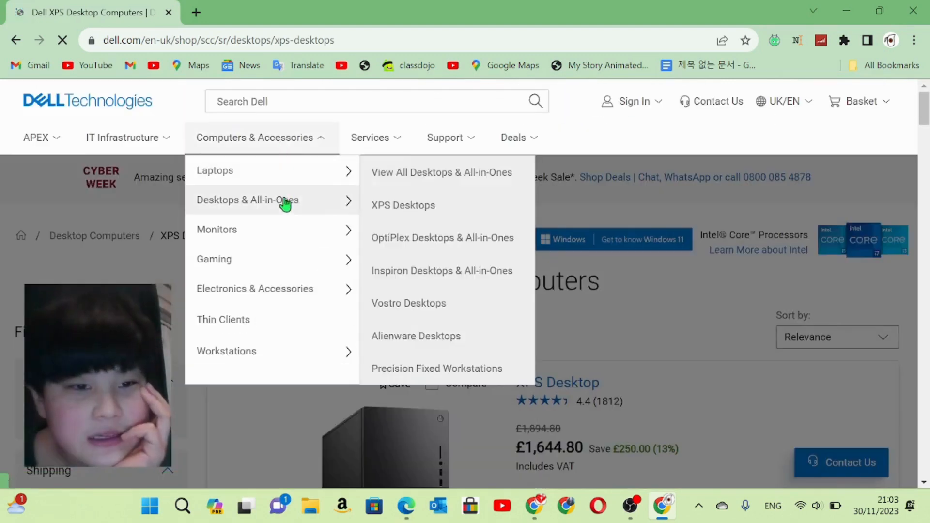
mouse_move(441, 270)
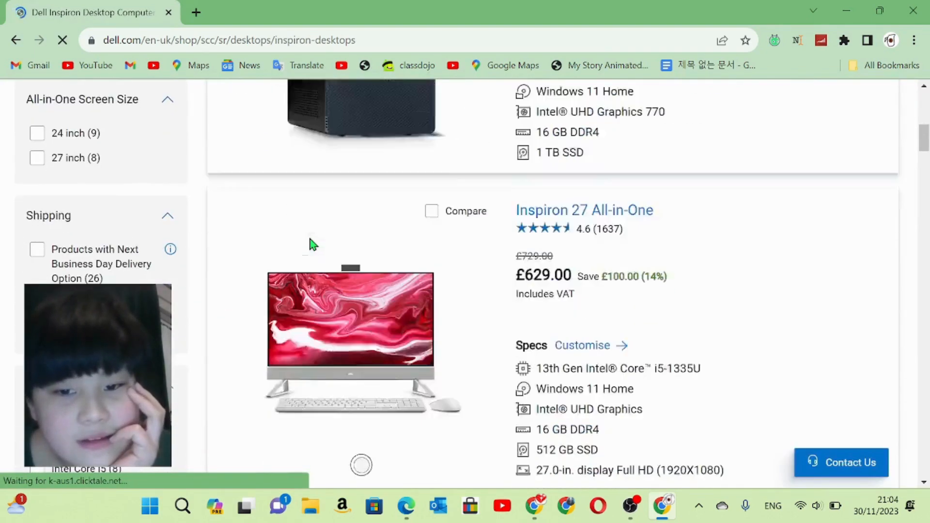
scroll("up", 3)
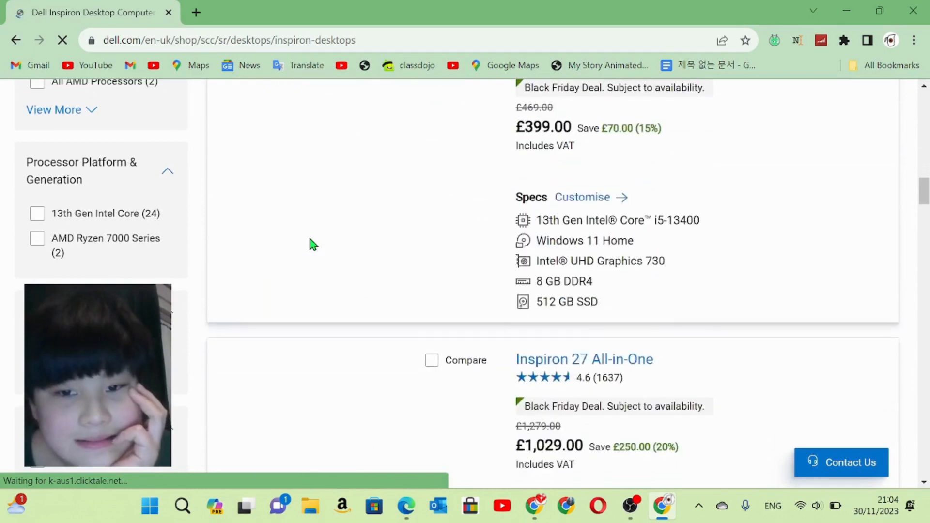
scroll("up", 3)
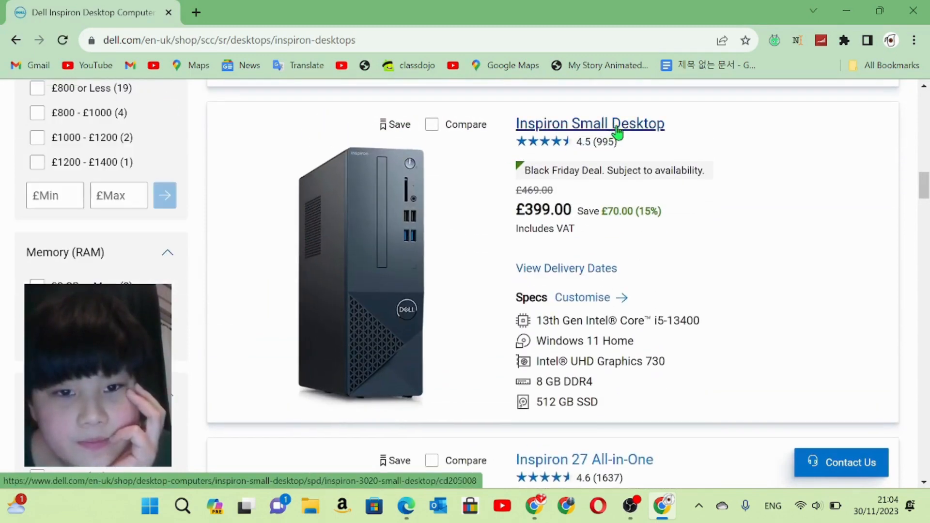
left_click(590, 124)
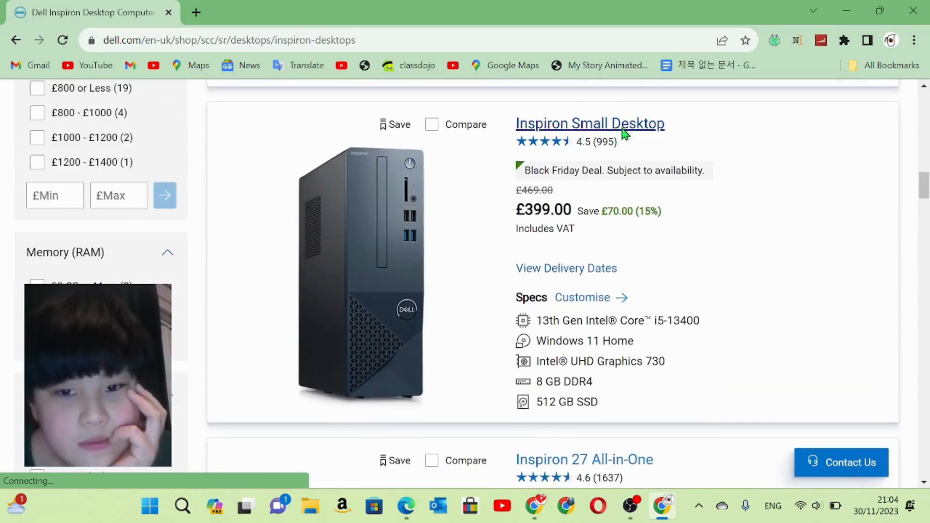
Scroll through the Inspiron Small Desktop's customisation options and view its Tech Specs.
left_click(590, 122)
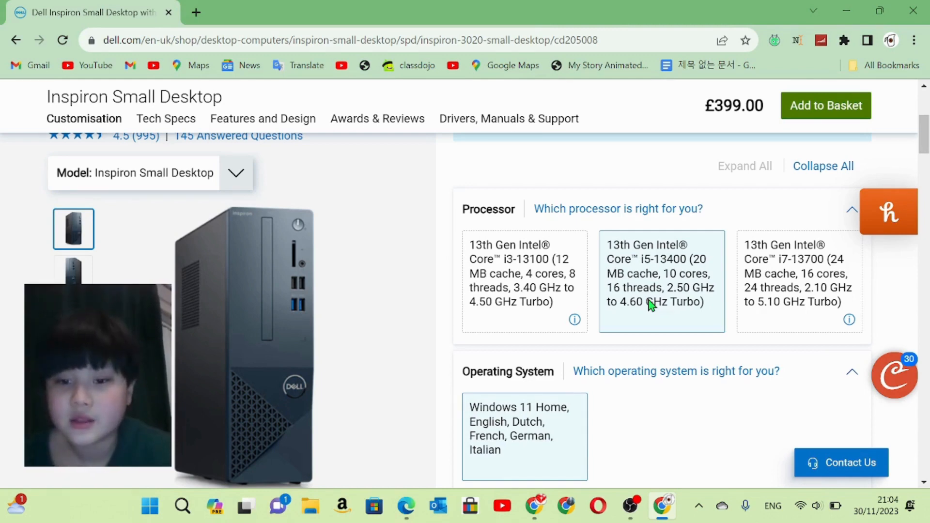
scroll("down", 3)
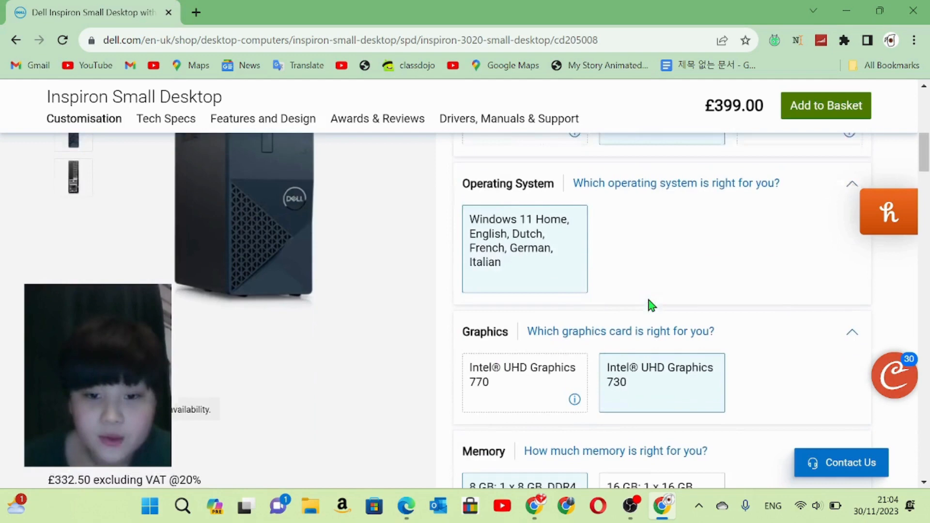
scroll("down", 3)
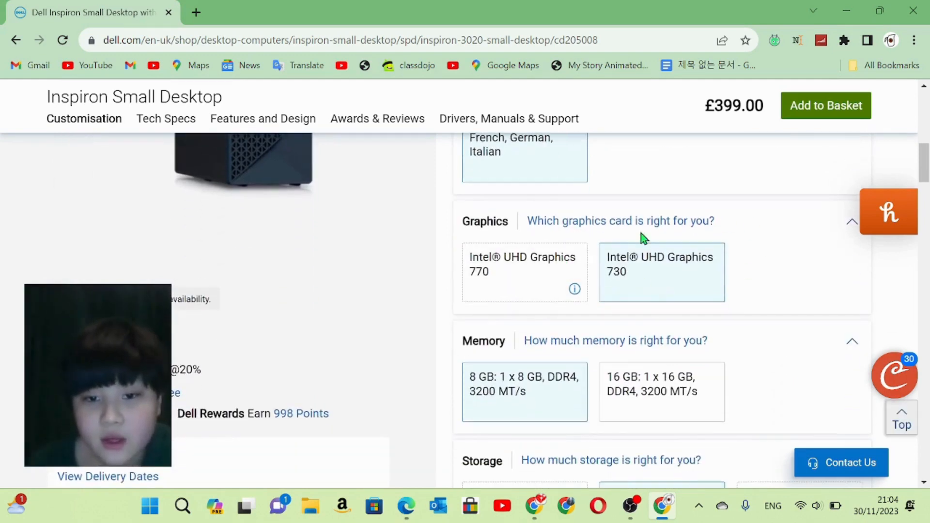
scroll("down", 3)
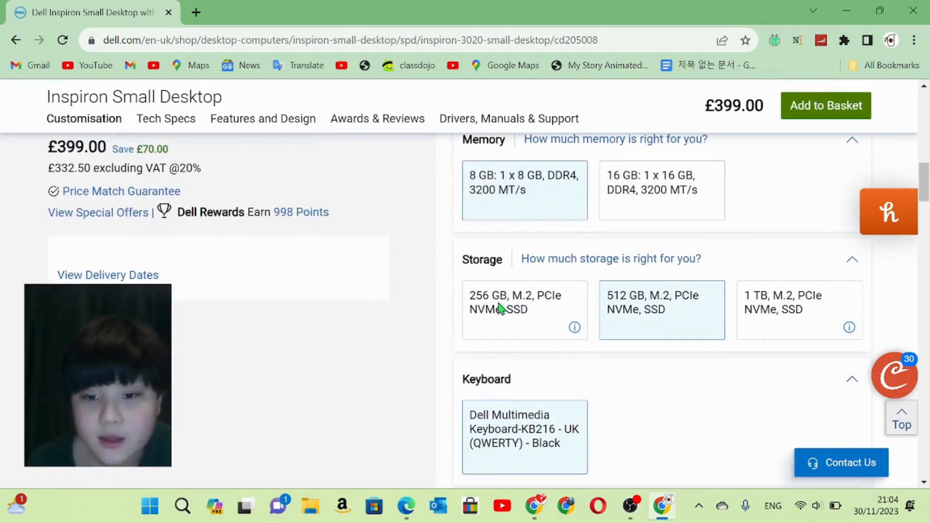
scroll("down", 3)
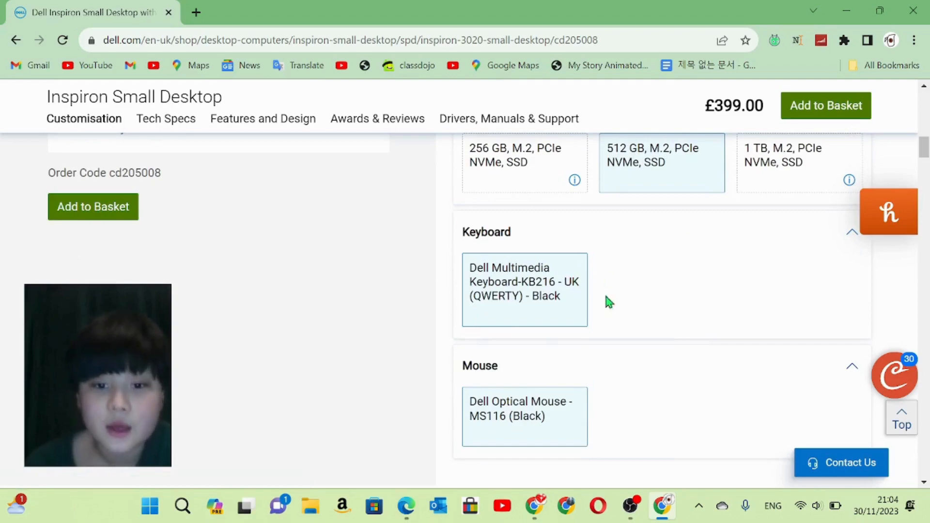
left_click(166, 119)
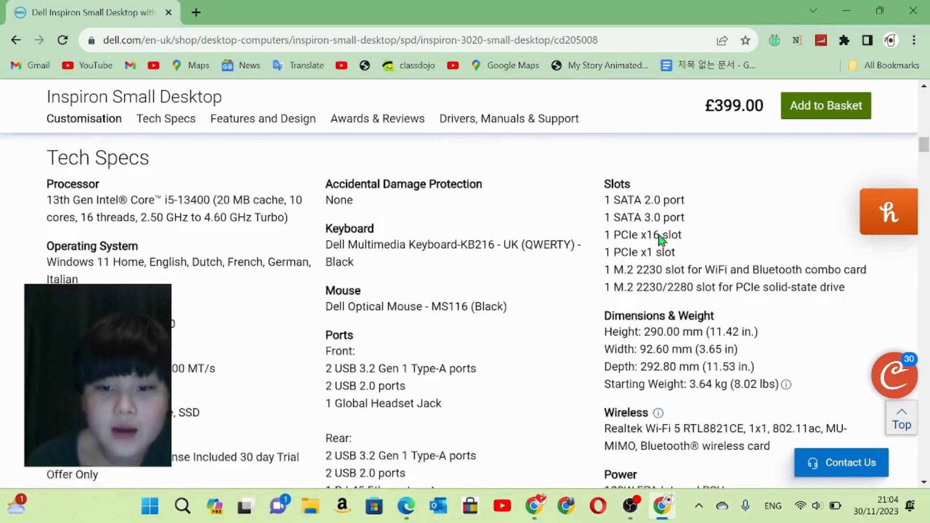
scroll("up", 3)
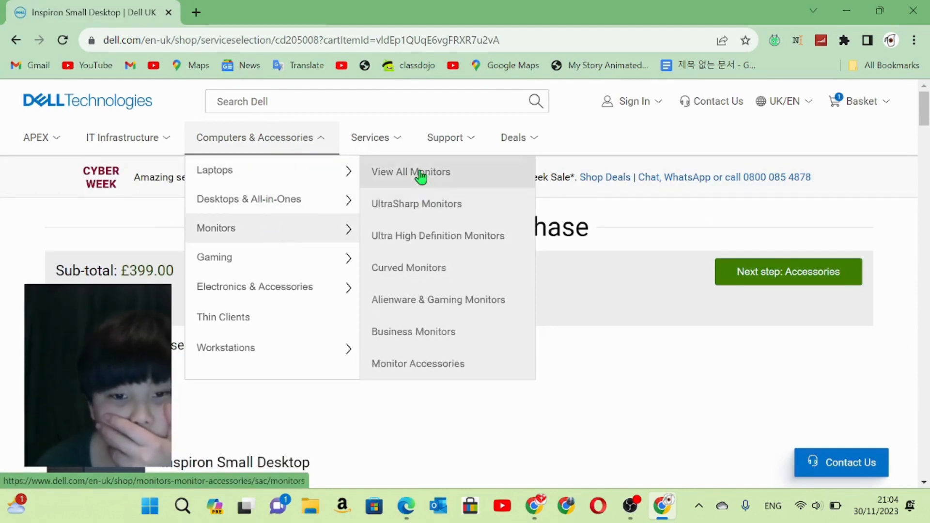
Open View All Monitors and scroll through the Everyday monitor results.
left_click(411, 171)
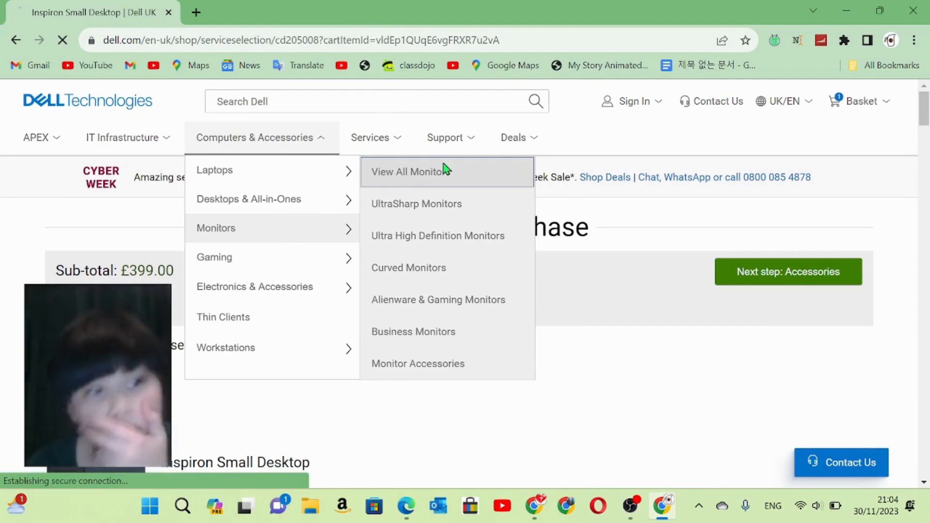
left_click(410, 172)
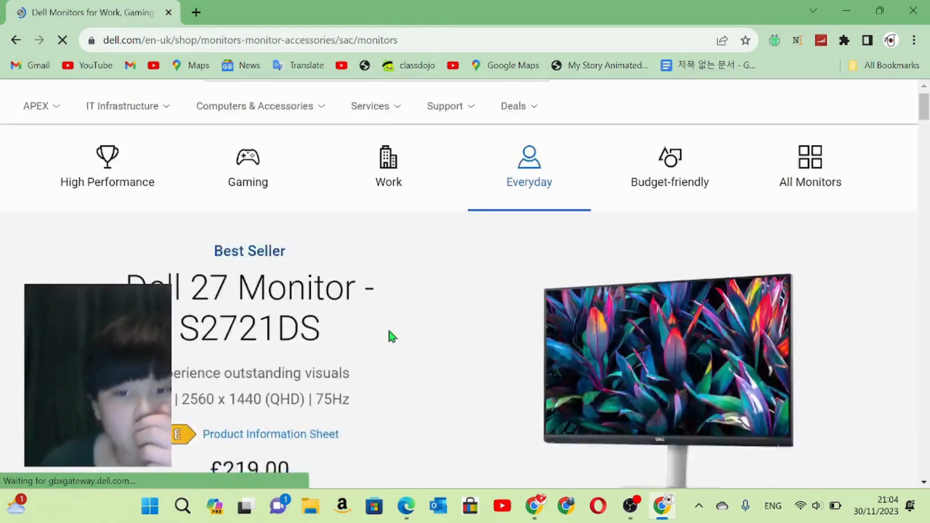
scroll("down", 3)
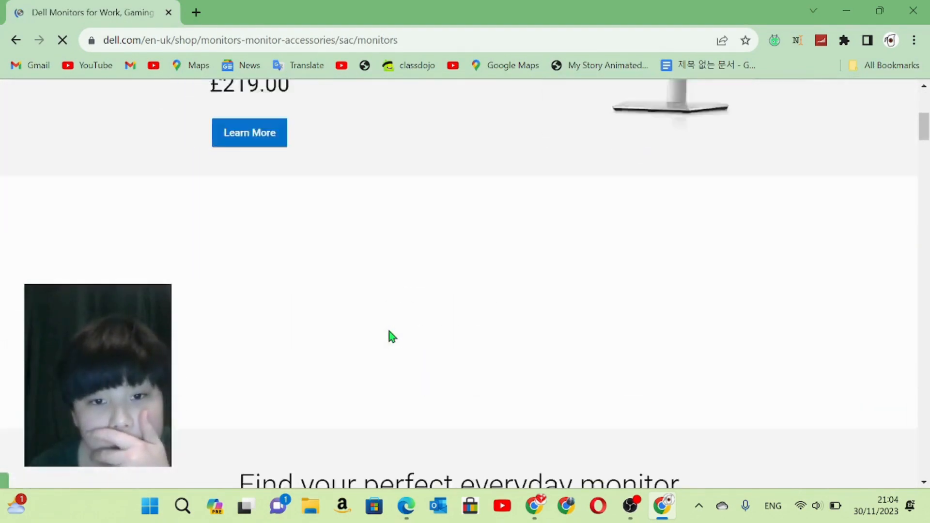
scroll("up", 3)
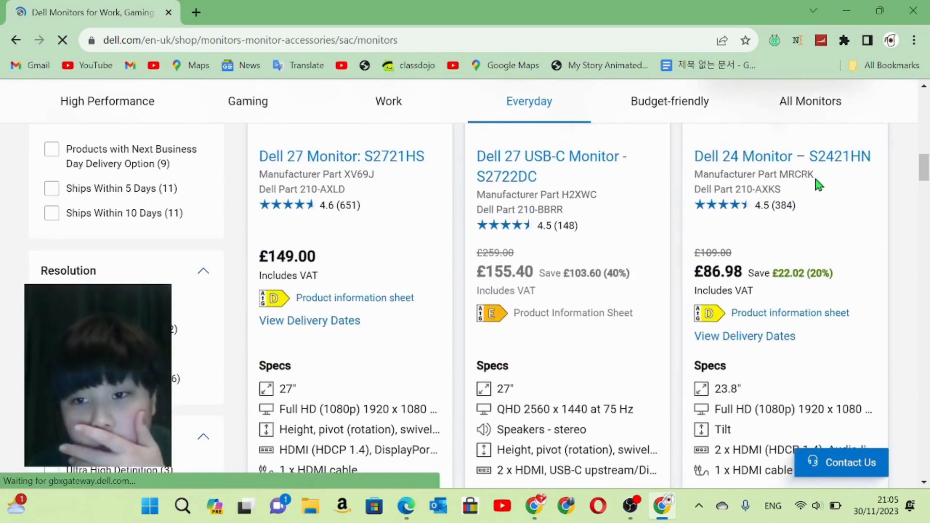
scroll("down", 3)
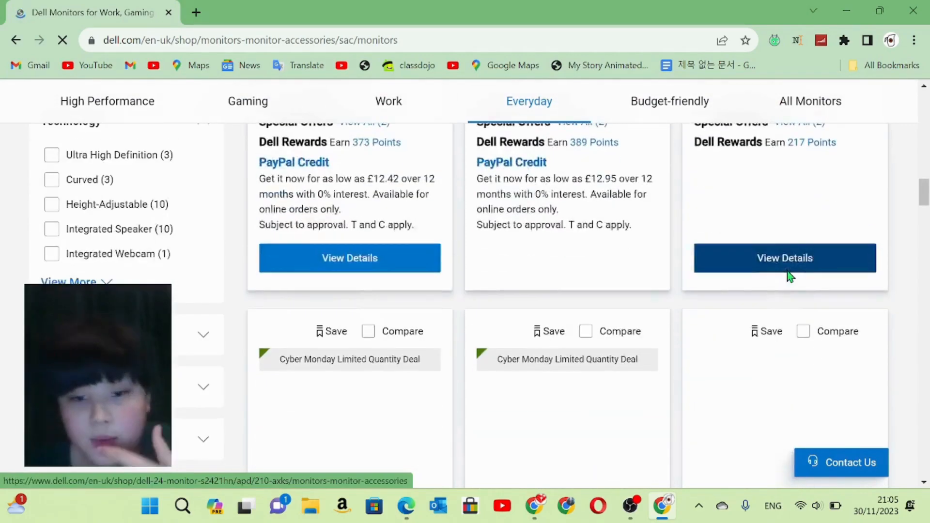
scroll("down", 3)
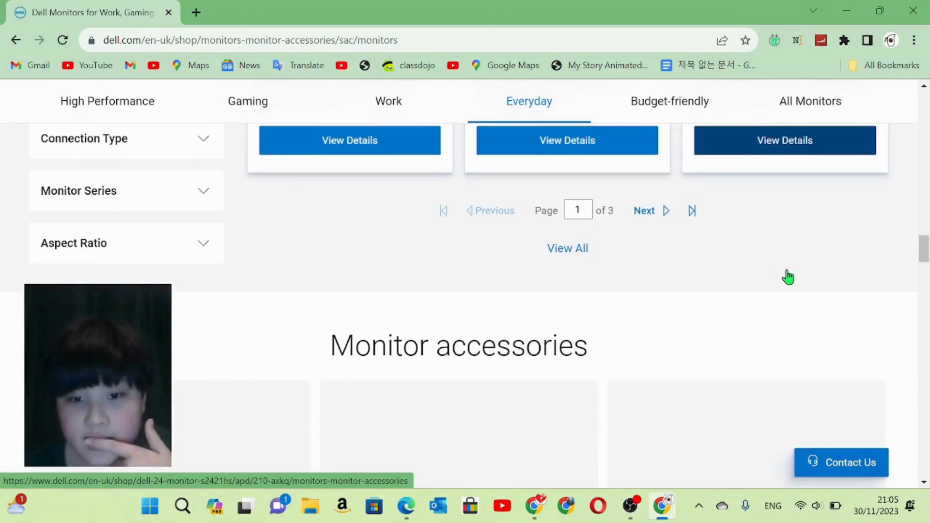
scroll("up", 3)
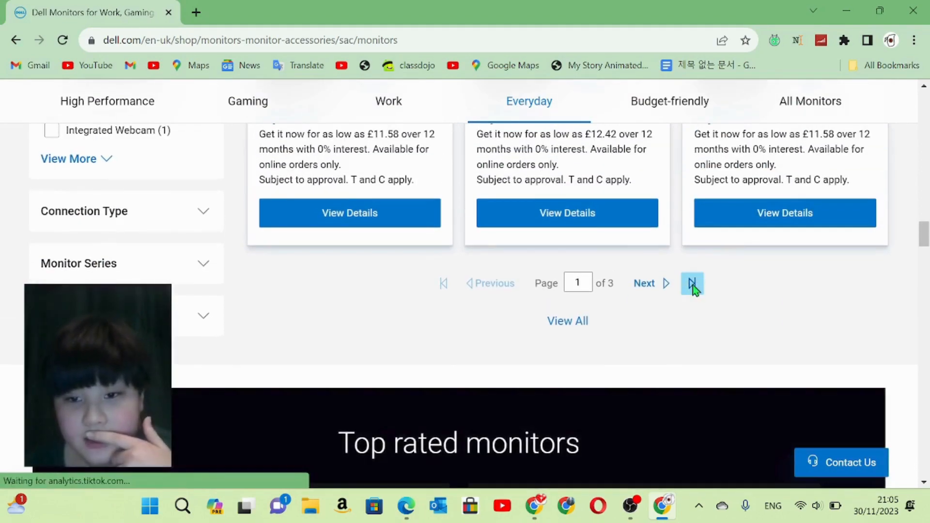
Go back to the previous page of monitor results.
left_click(693, 283)
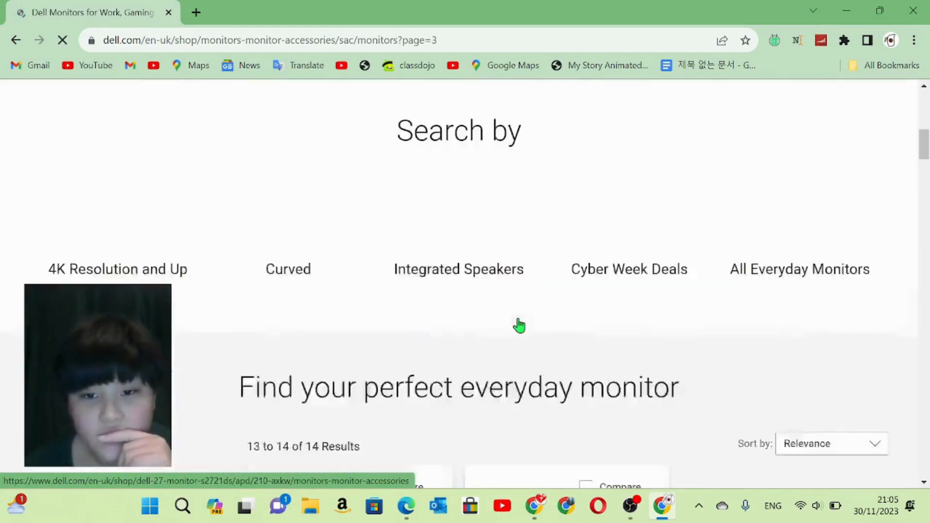
scroll("down", 3)
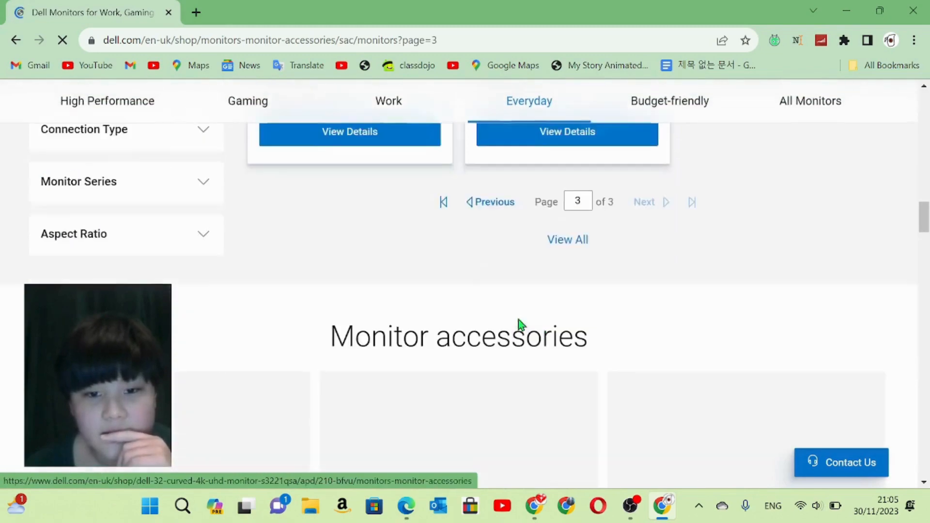
left_click(494, 202)
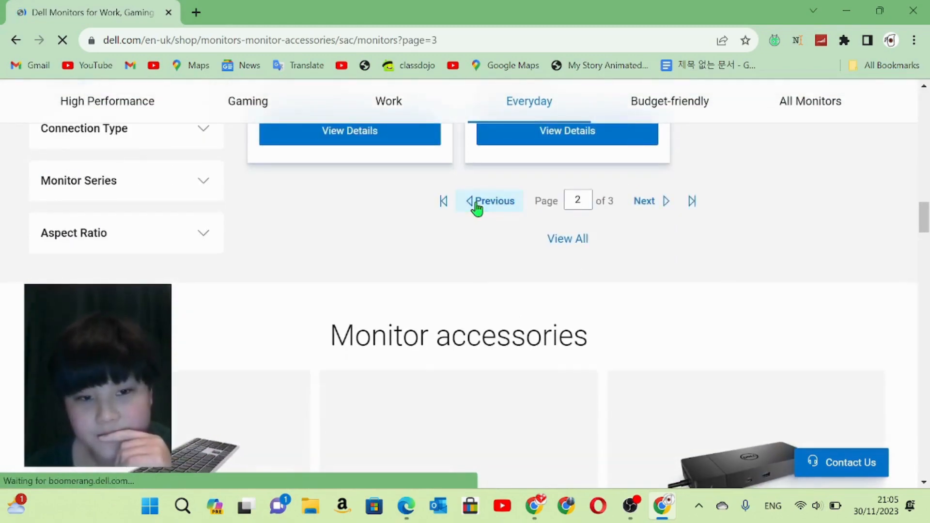
left_click(493, 201)
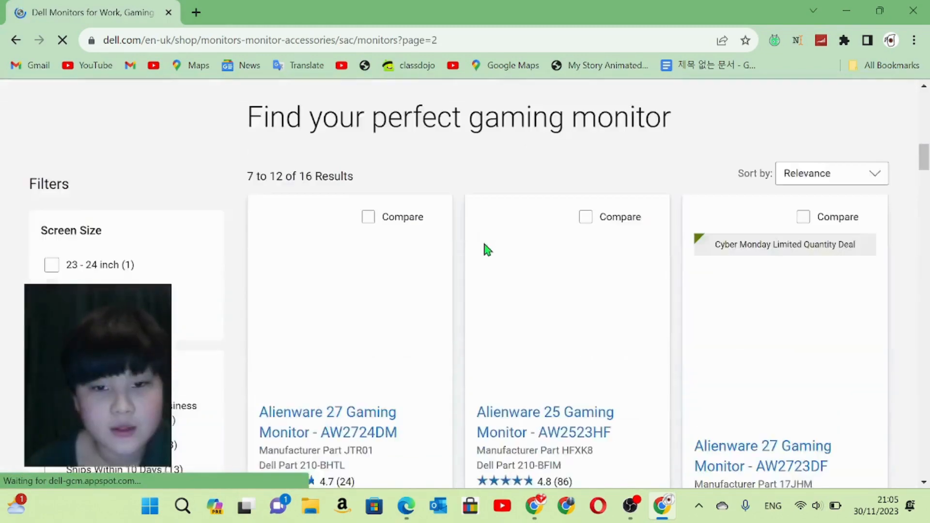
Scroll through page 2 of gaming monitors, then jump to page 1.
scroll("down", 3)
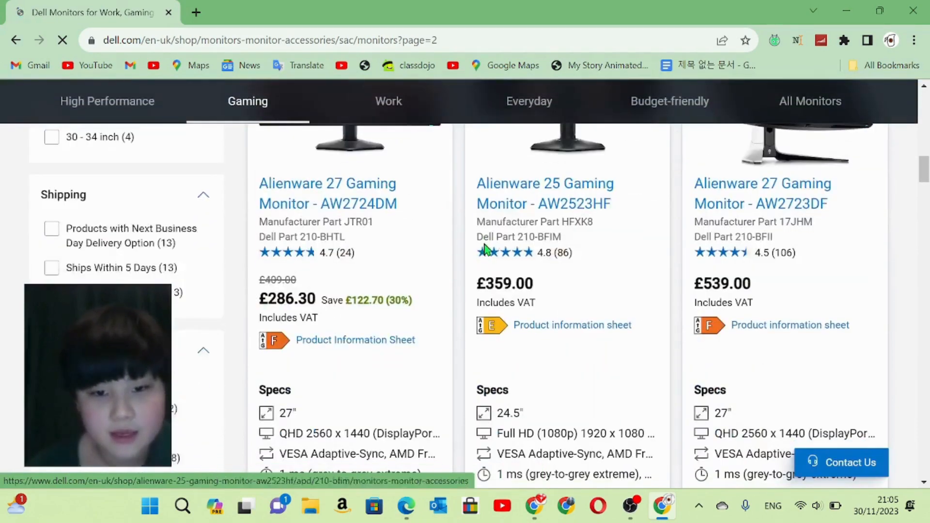
scroll("up", 3)
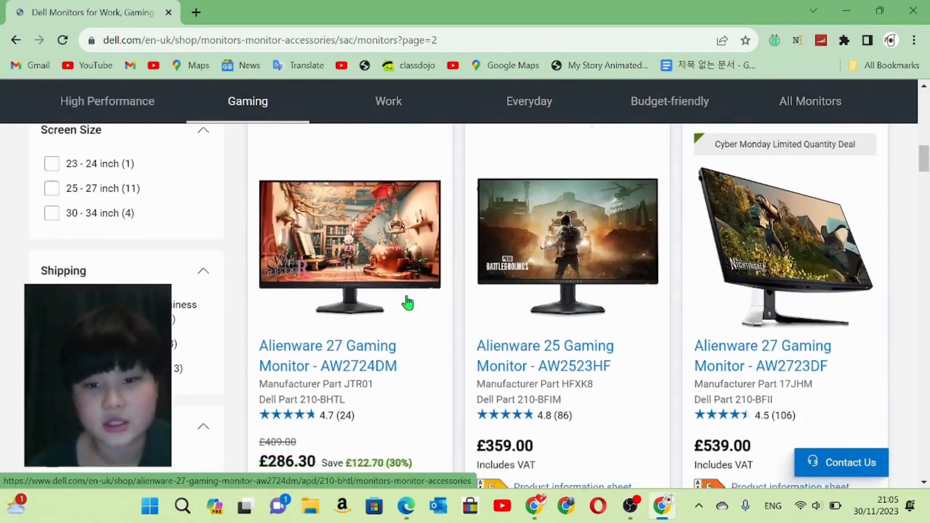
scroll("down", 3)
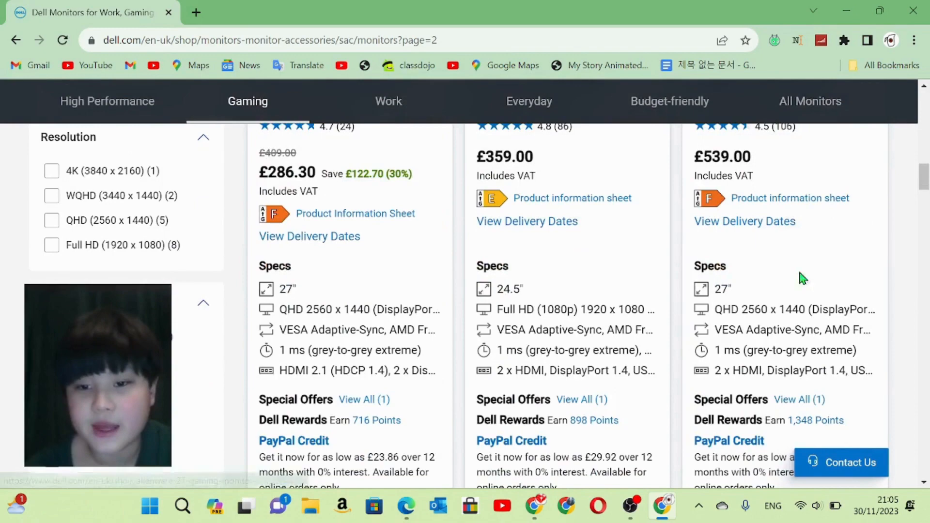
scroll("down", 3)
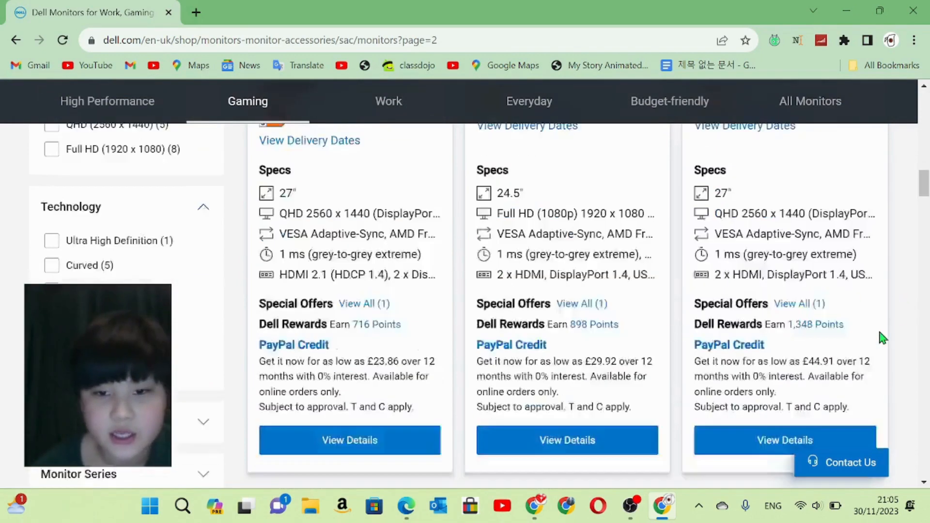
scroll("up", 3)
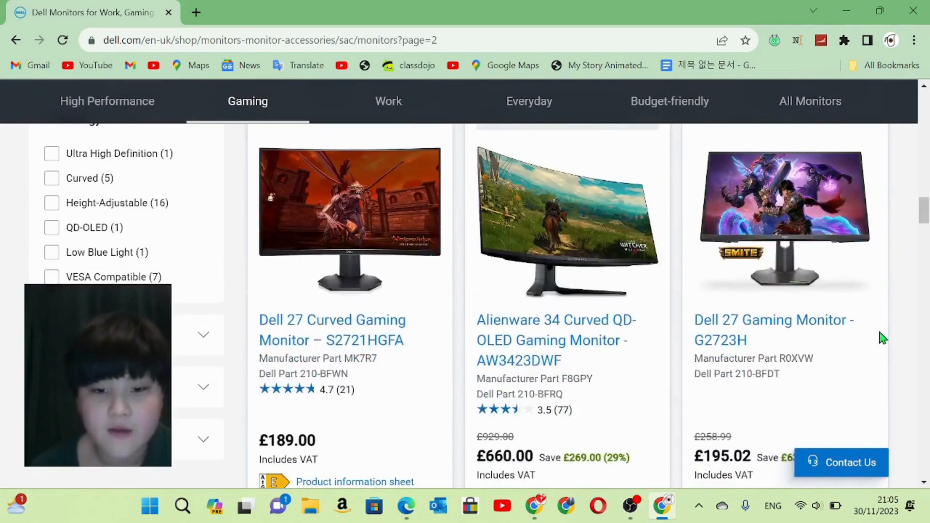
scroll("down", 3)
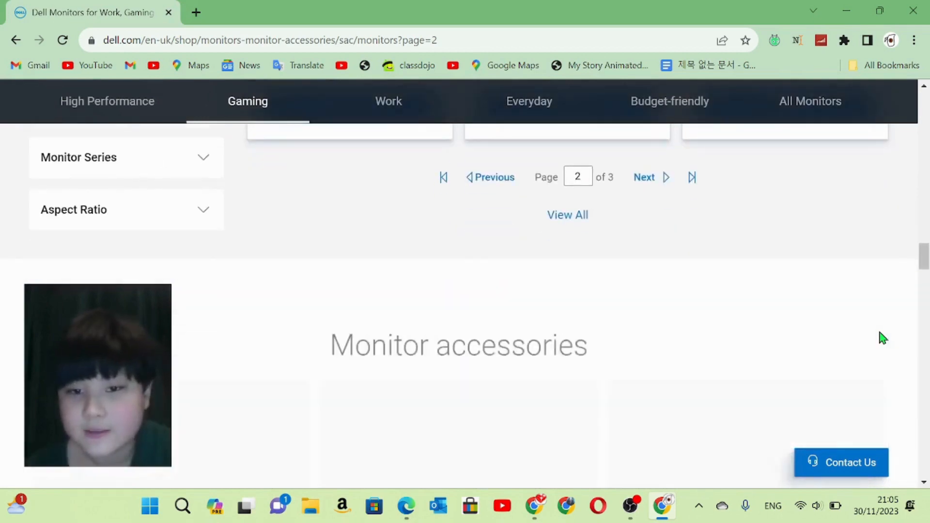
left_click(443, 177)
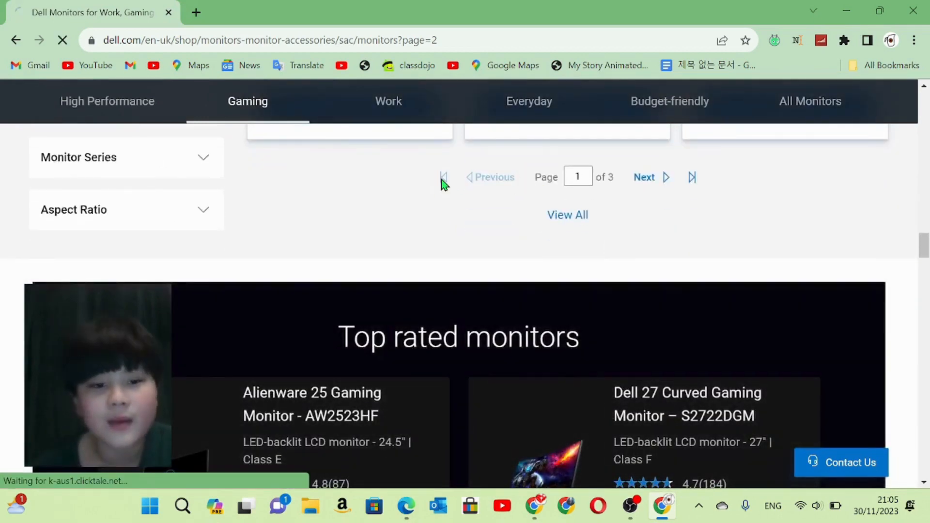
Open View Details for the £86.98 Dell 24 Monitor – S2421HN on page 1.
left_click(443, 177)
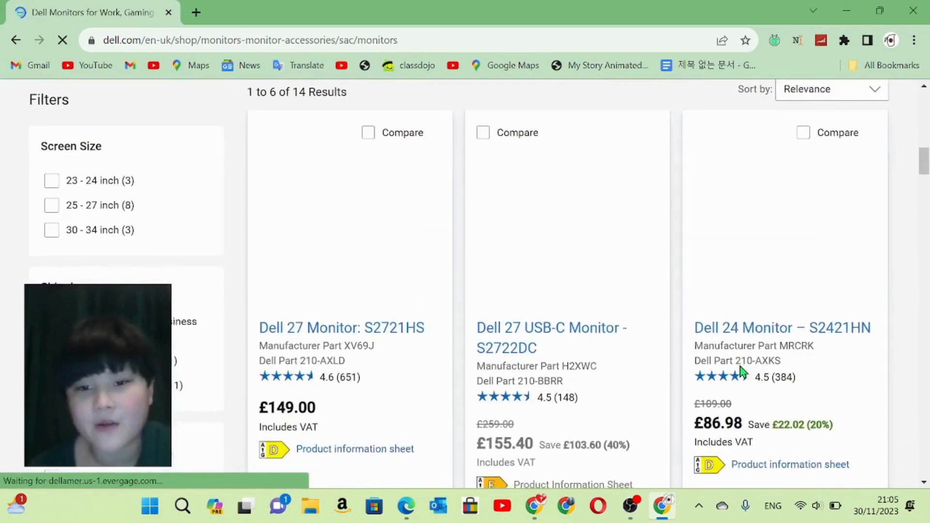
scroll("down", 3)
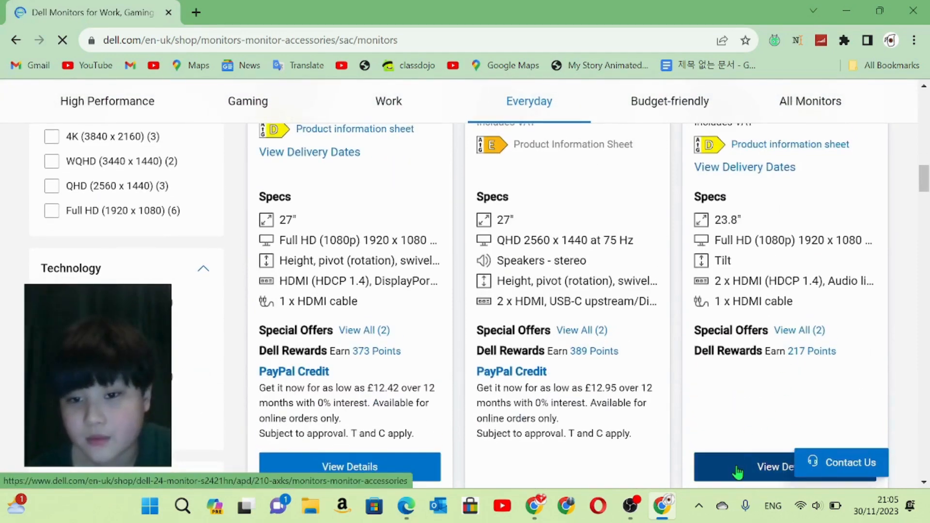
left_click(771, 468)
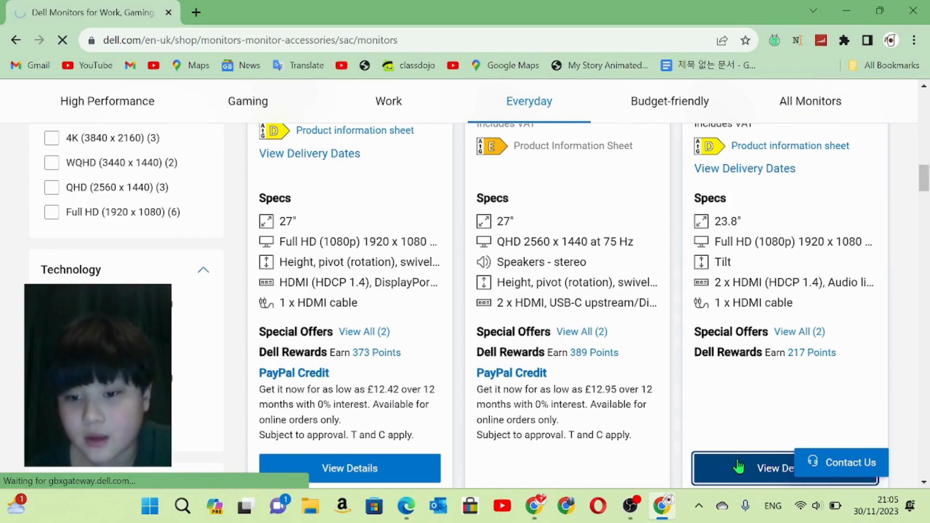
left_click(774, 468)
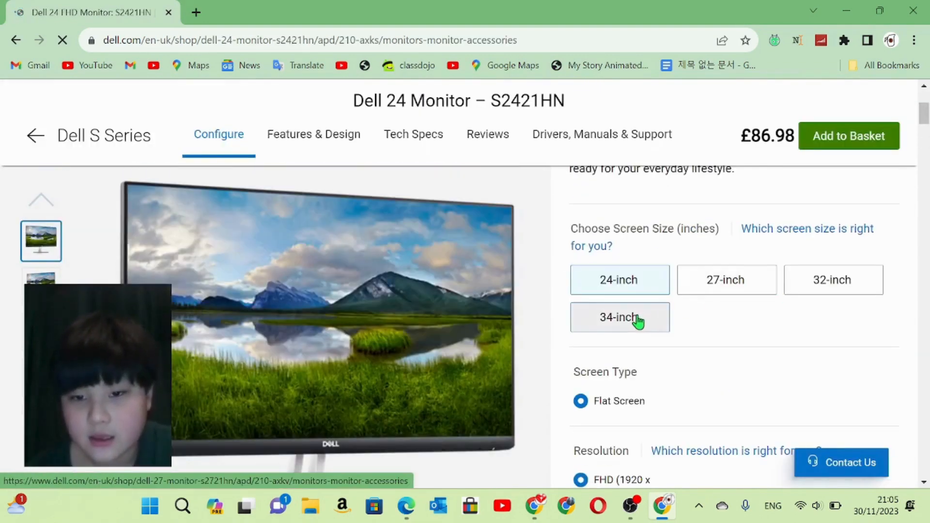
Switch between the S Series monitor's size options, viewing each variant's page.
left_click(619, 317)
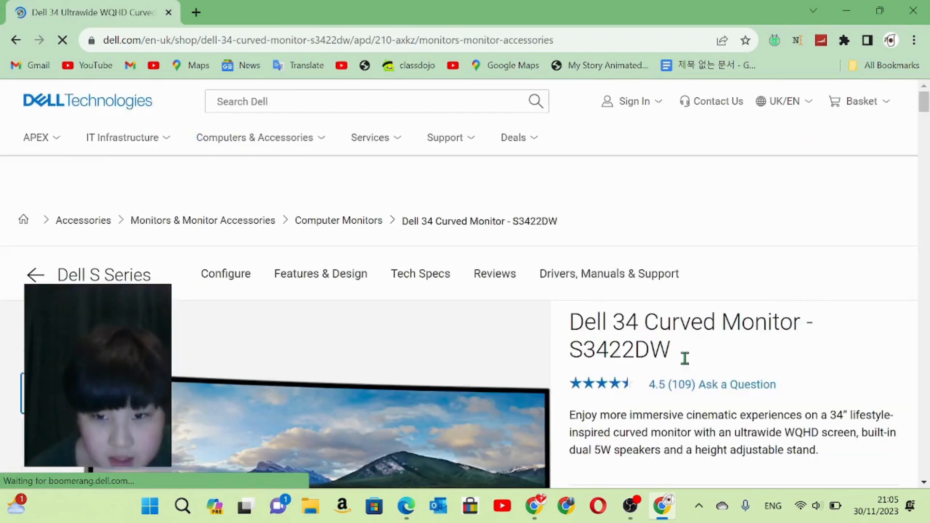
scroll("down", 3)
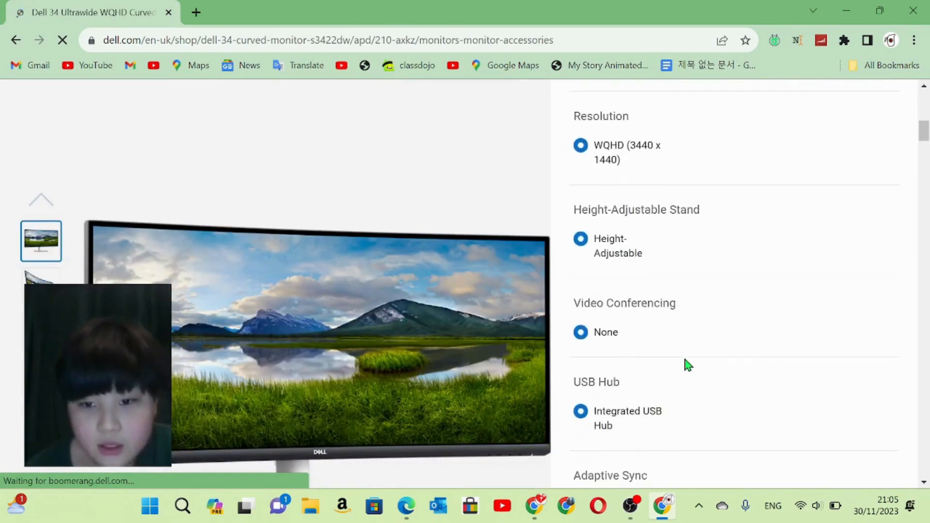
scroll("up", 3)
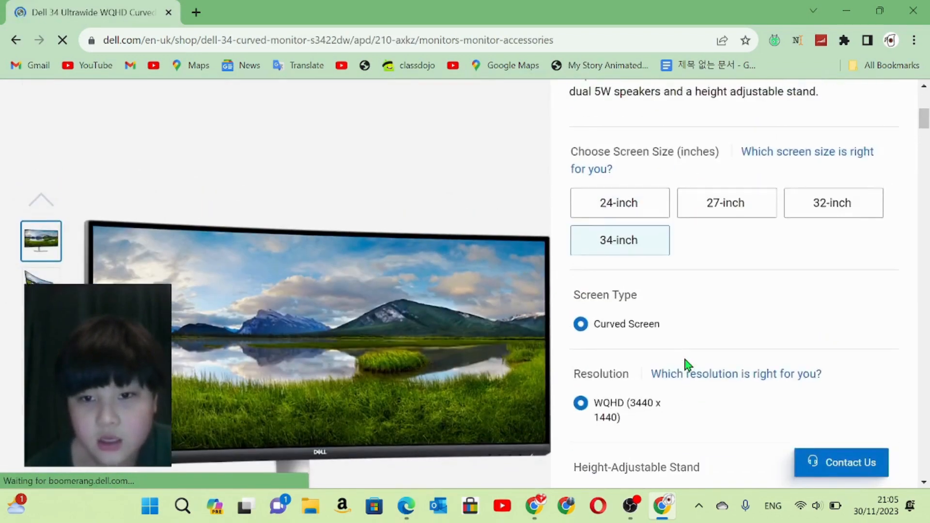
scroll("up", 3)
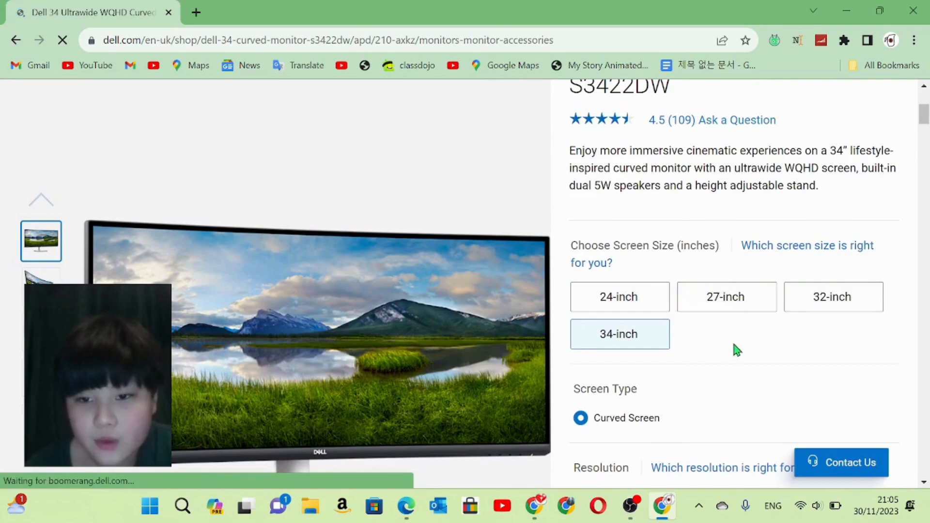
left_click(726, 296)
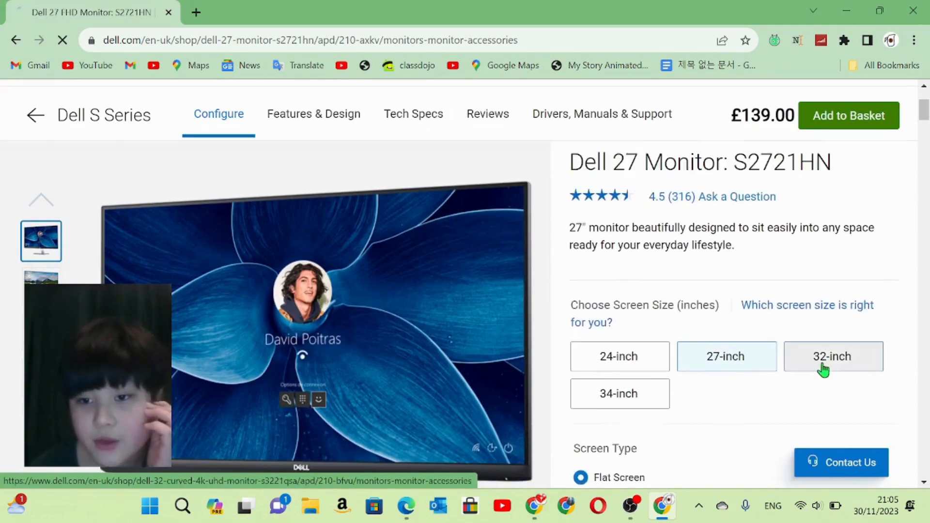
left_click(832, 356)
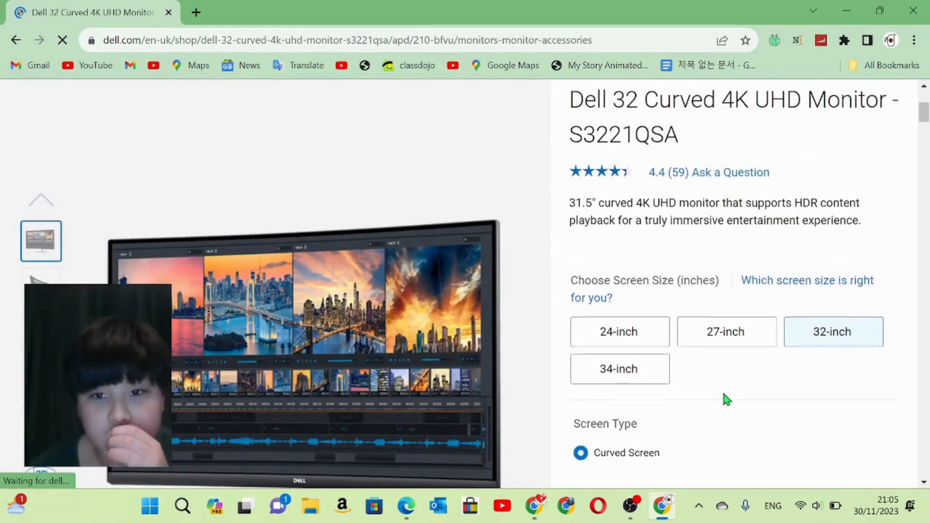
scroll("down", 3)
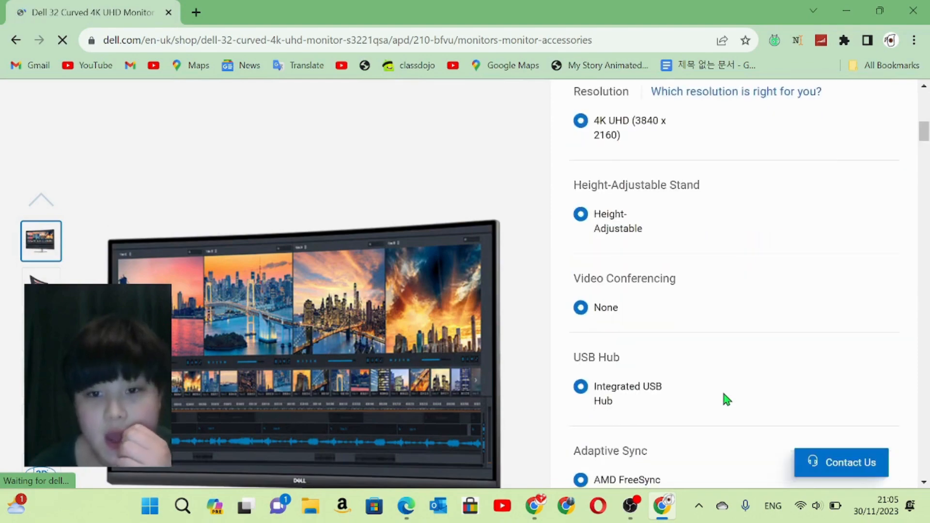
scroll("down", 3)
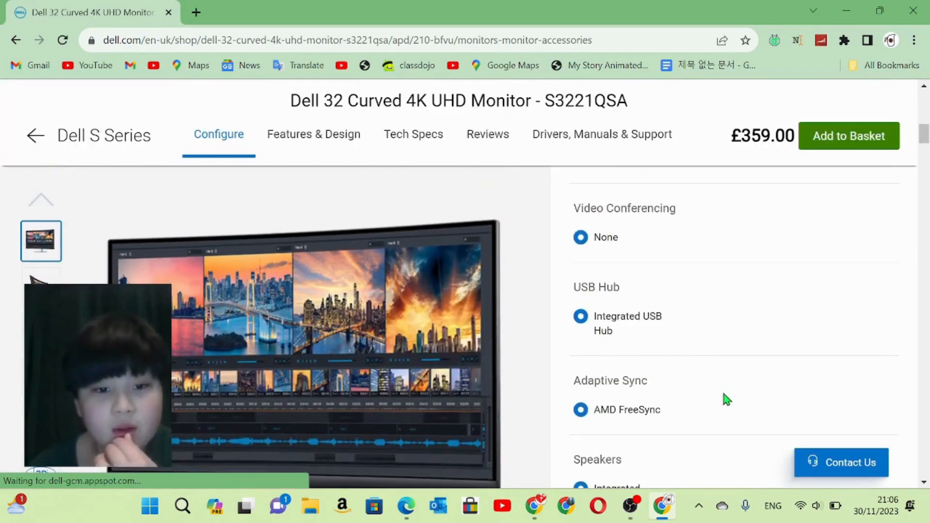
scroll("up", 3)
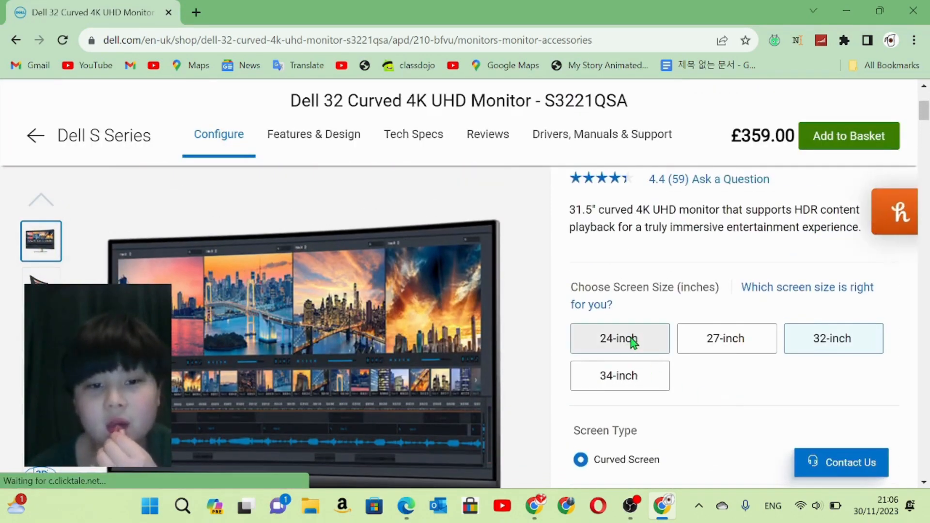
Toggle between 24-inch and 27-inch versions, ending on the Dell 27 Monitor S2721HN.
left_click(619, 338)
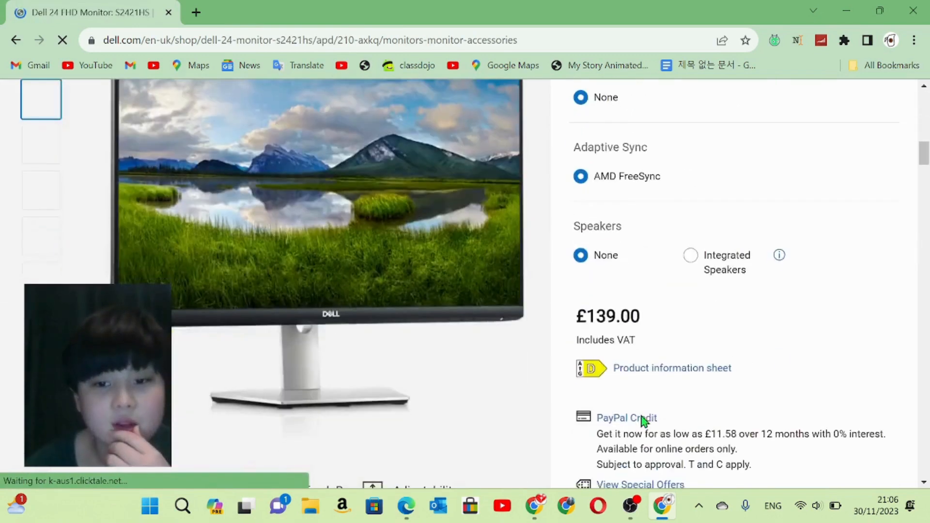
scroll("up", 3)
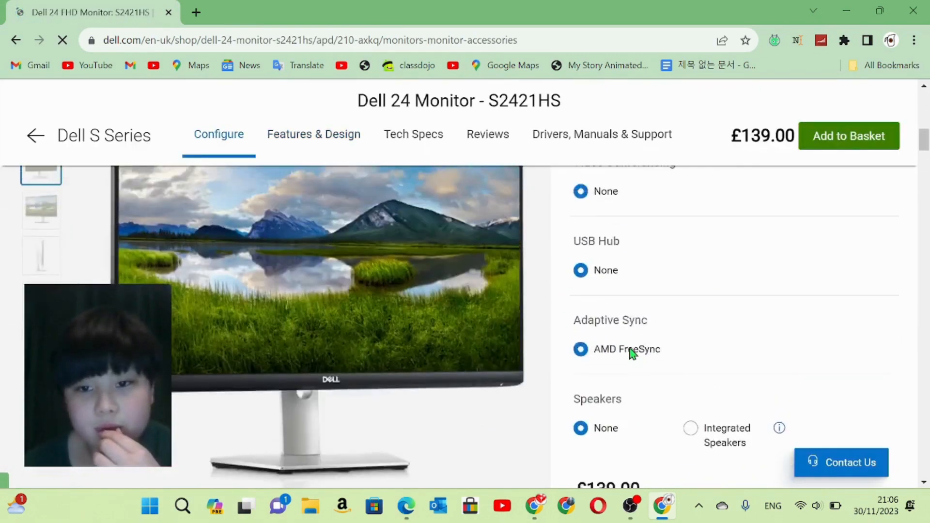
scroll("up", 3)
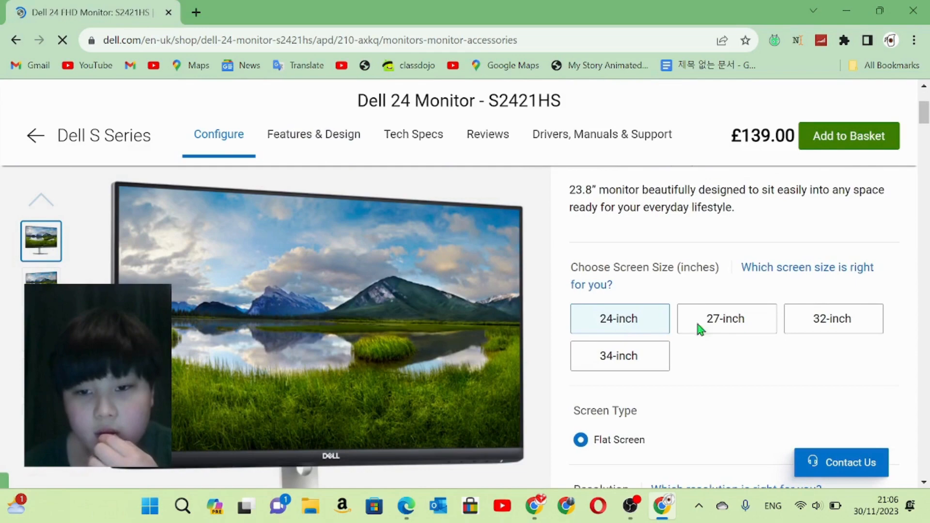
left_click(726, 318)
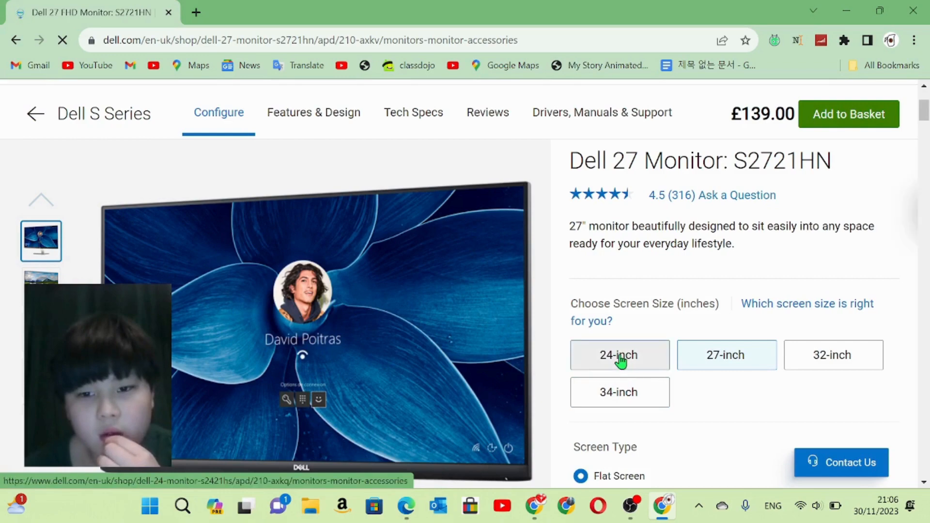
left_click(619, 355)
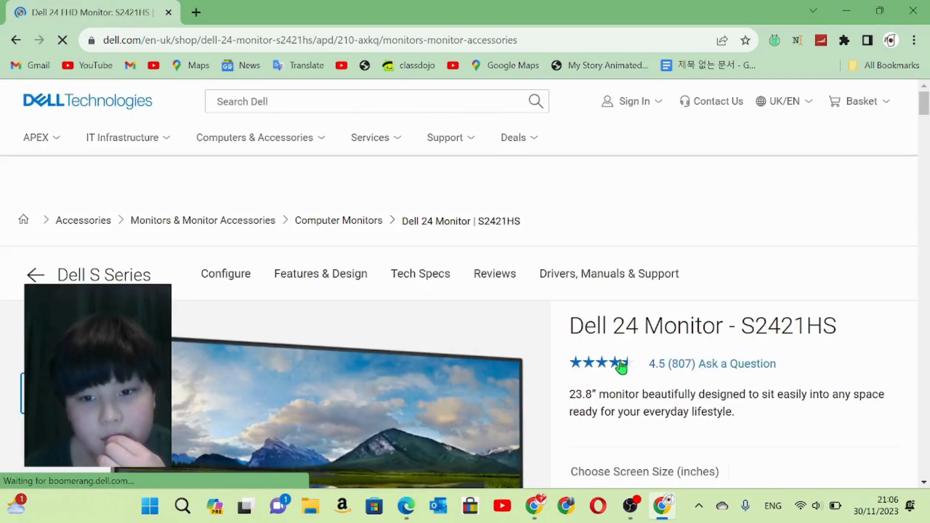
scroll("down", 3)
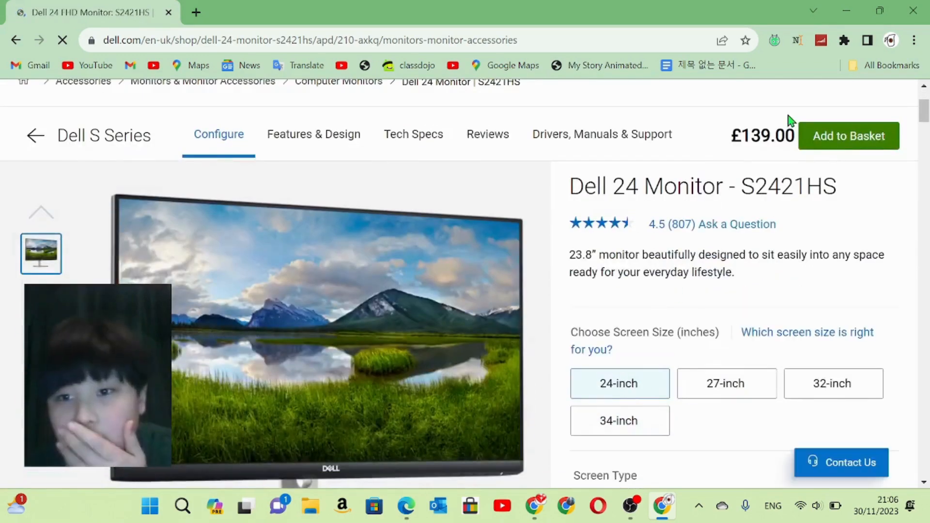
scroll("up", 3)
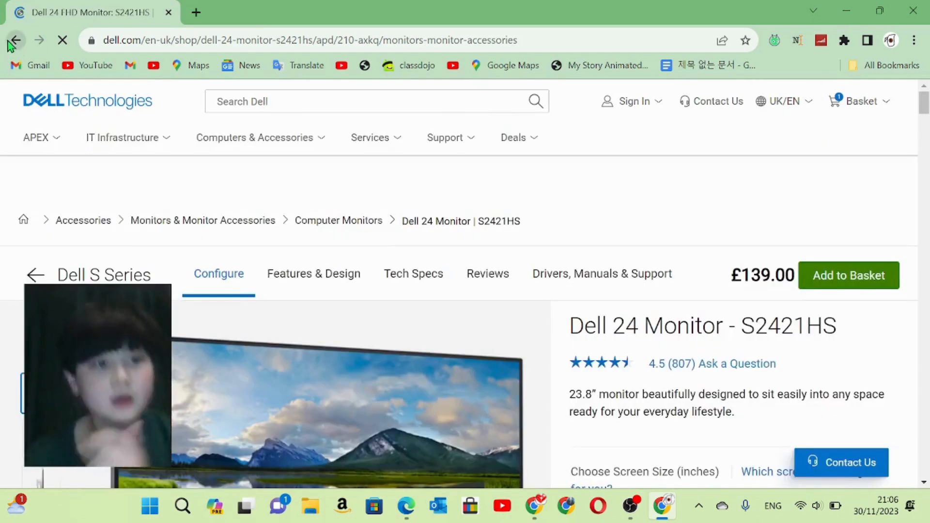
left_click(726, 354)
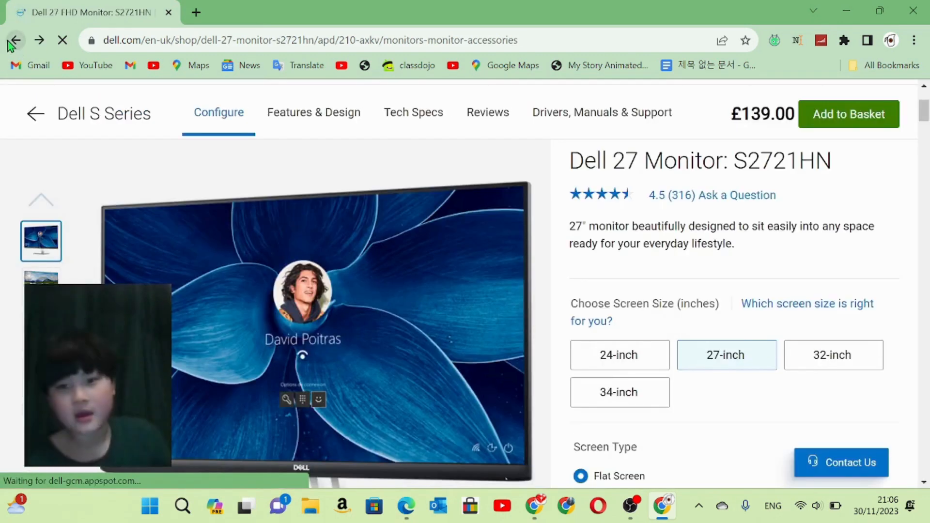
Return to the monitors listing, scroll past the £78.98 SE2422H, and open S2421HN.
left_click(832, 355)
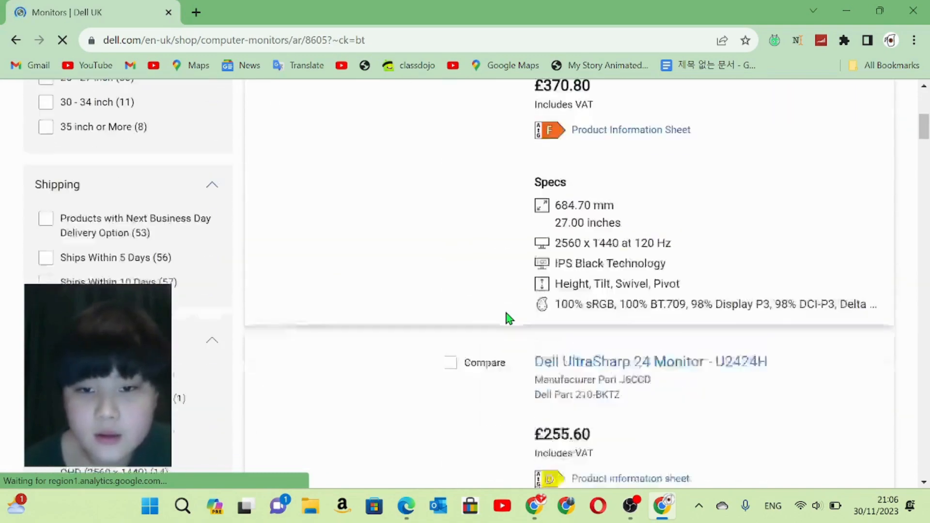
scroll("down", 3)
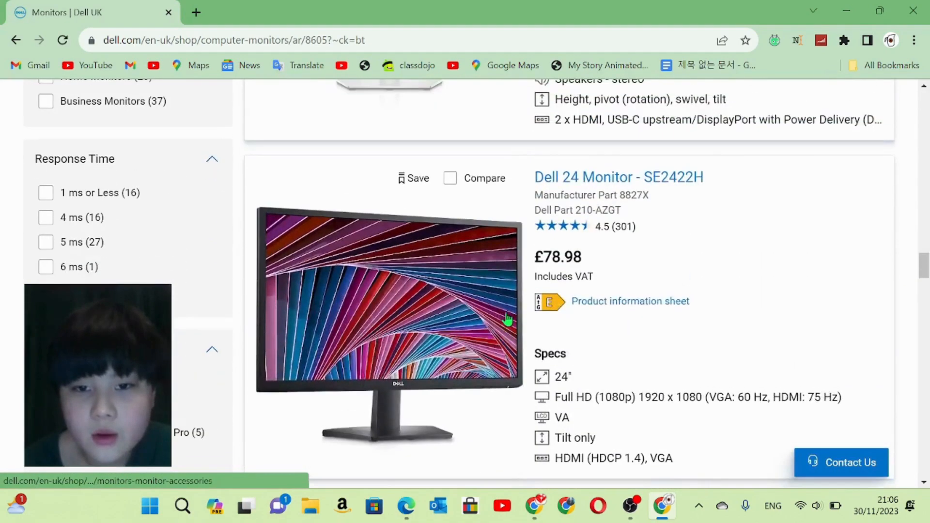
scroll("down", 3)
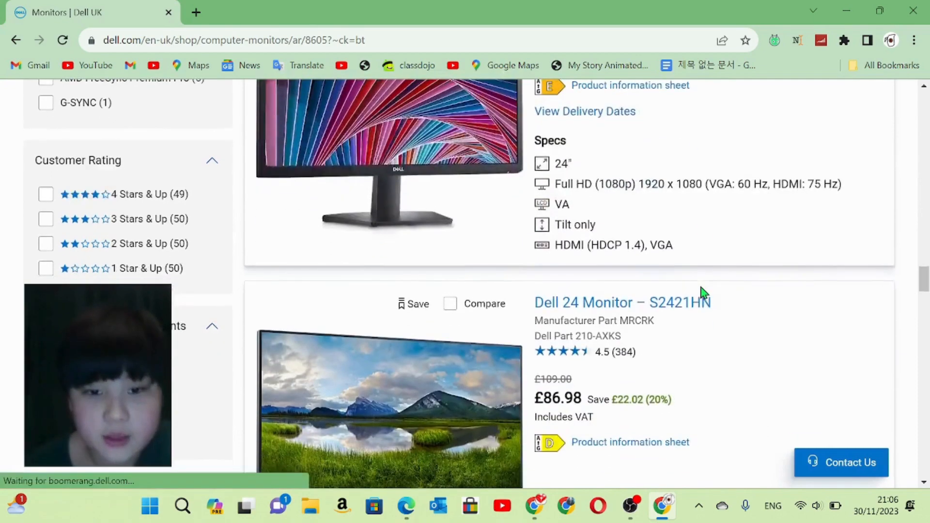
scroll("up", 3)
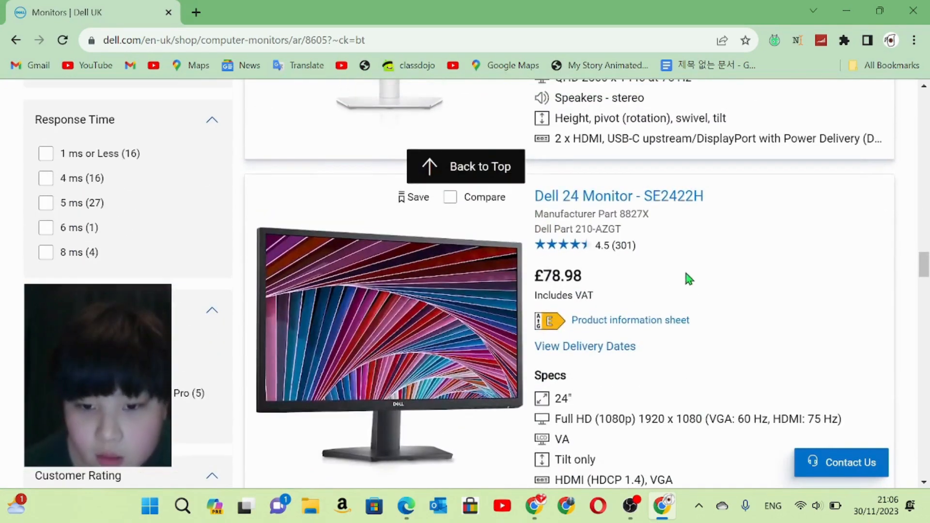
scroll("down", 3)
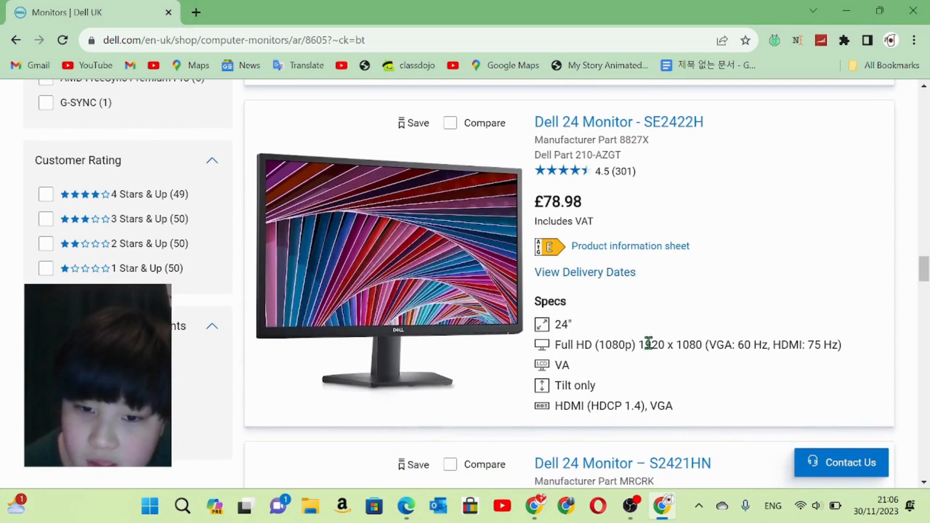
scroll("down", 3)
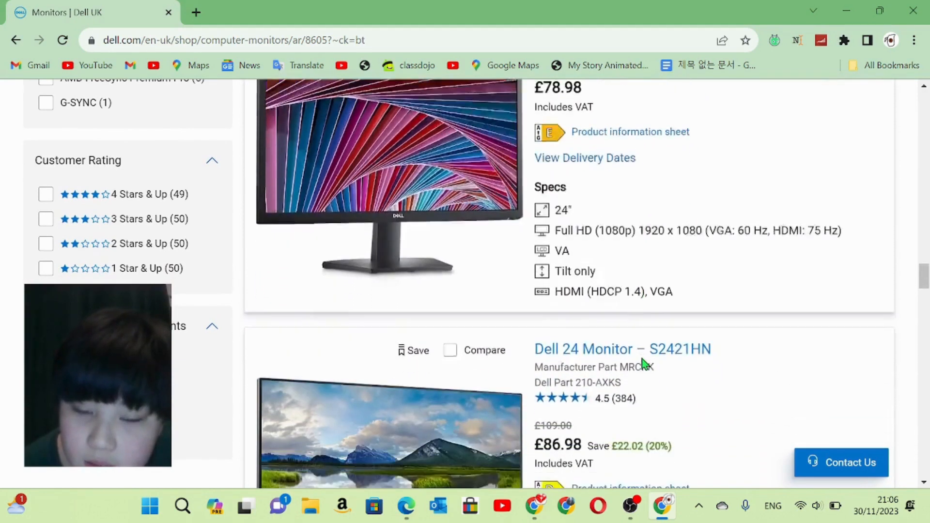
scroll("down", 3)
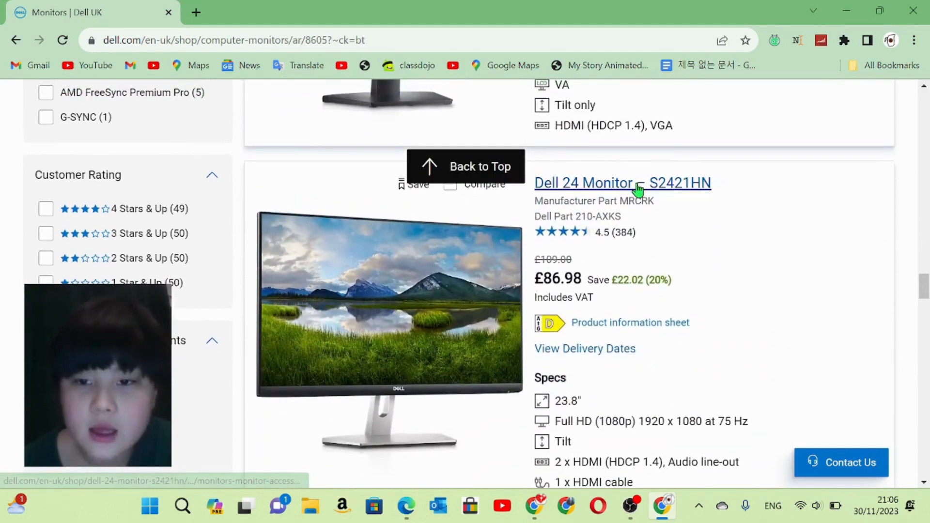
left_click(622, 183)
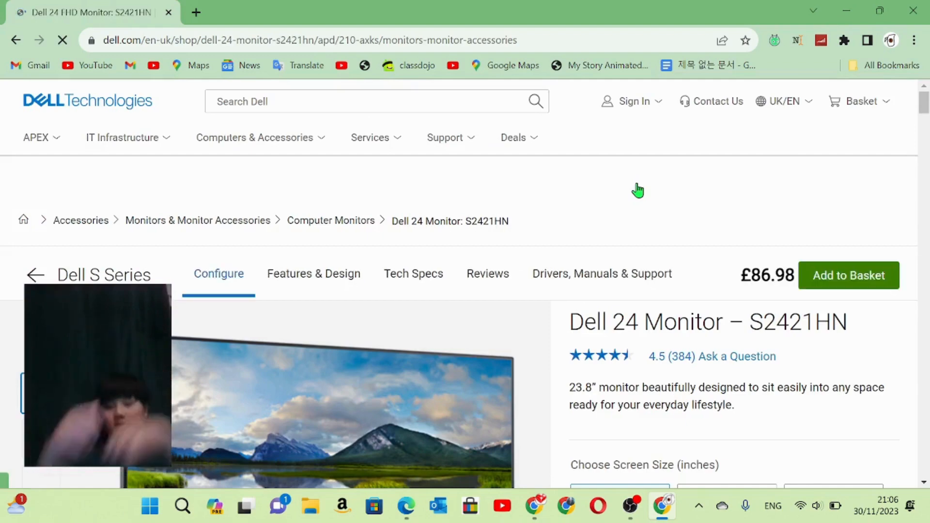
Add the £86.98 Dell 24 Monitor S2421HN to the basket.
scroll("down", 3)
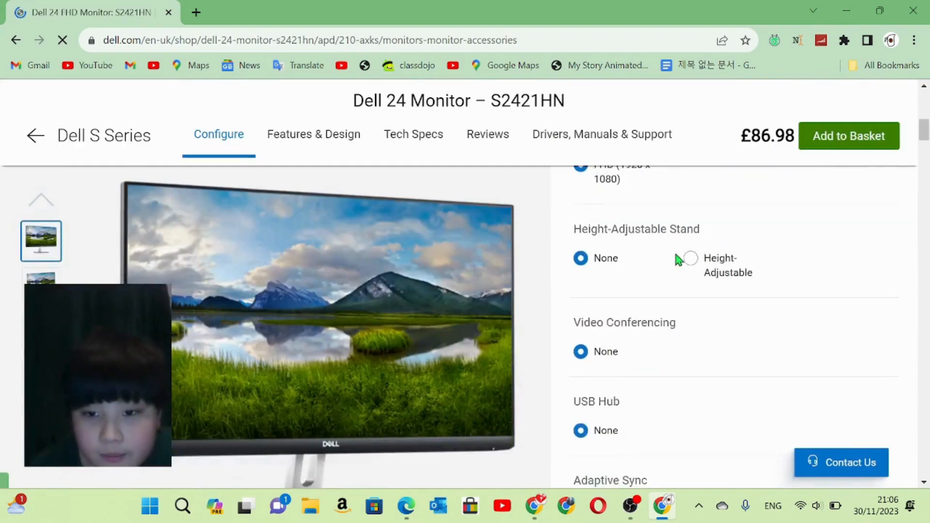
left_click(314, 134)
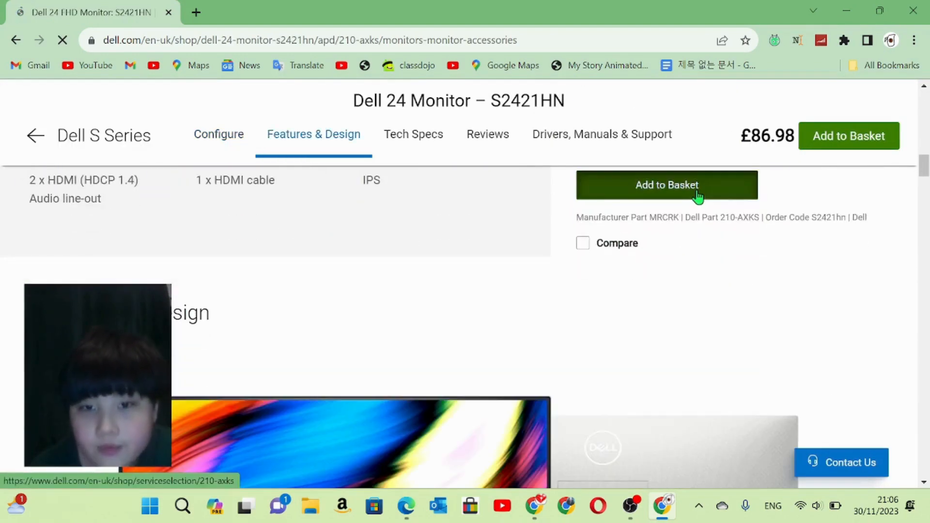
left_click(667, 184)
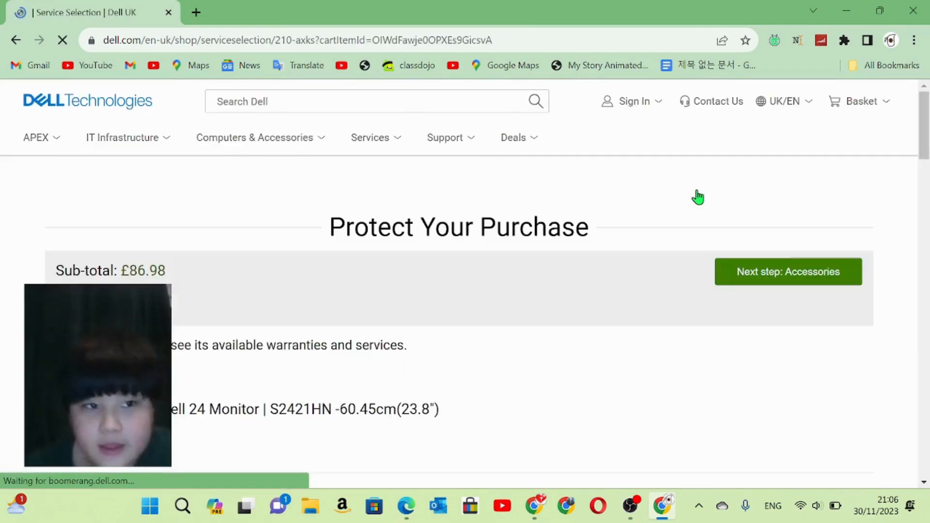
Open the basket dropdown from the header and go to the full basket with 2 items.
scroll("down", 3)
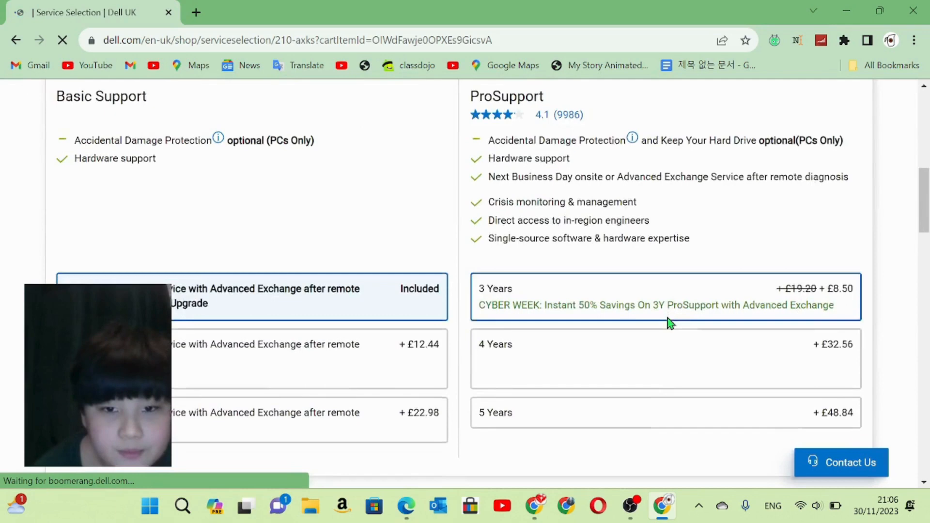
left_click(862, 101)
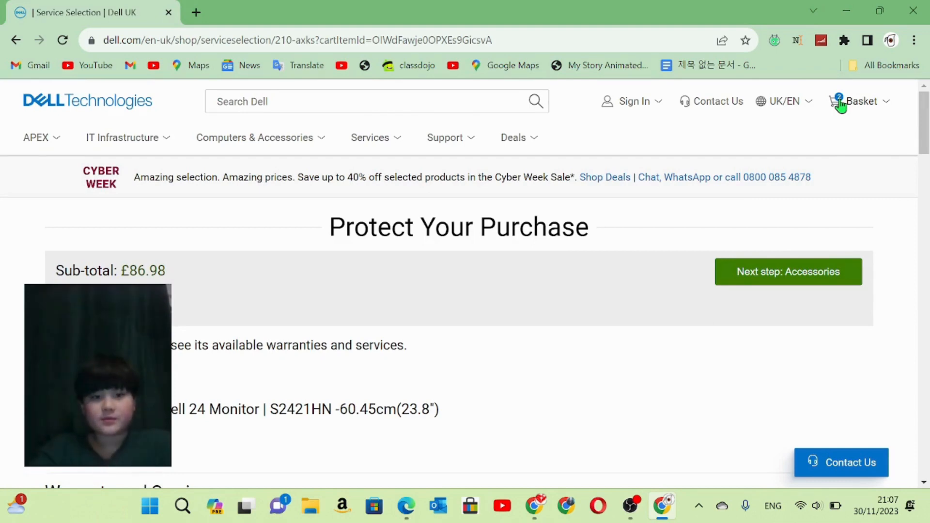
left_click(860, 101)
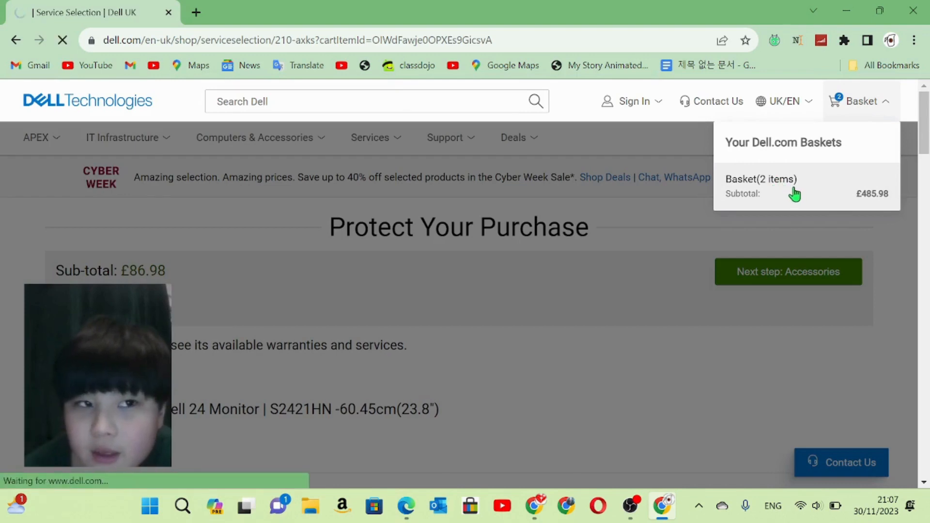
left_click(761, 185)
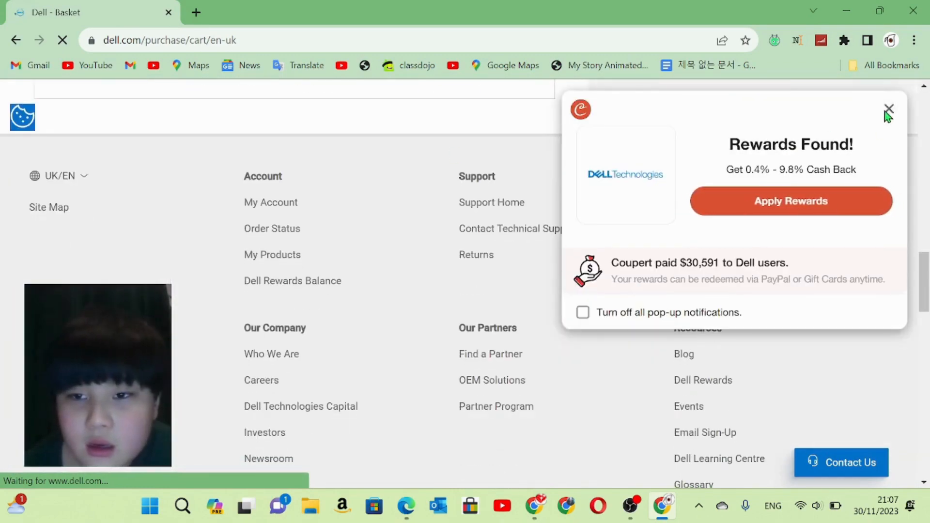
Dismiss the Coupert cash-back pop-up and review the S2421HN monitor and Inspiron desktop totalling £485.98.
left_click(888, 109)
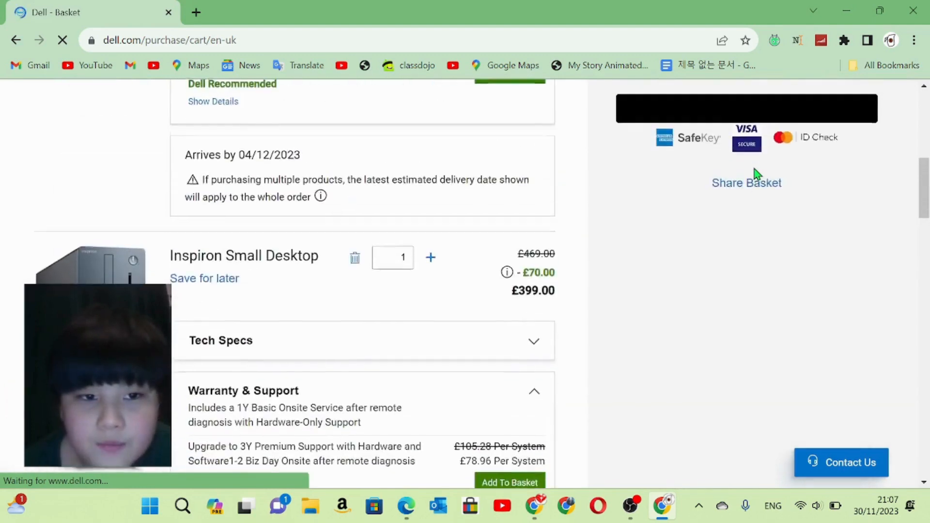
scroll("down", 3)
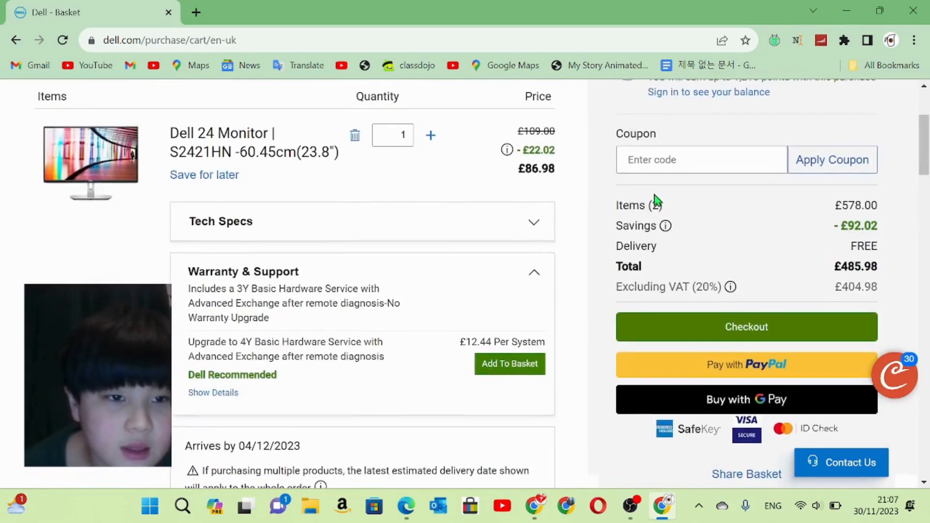
scroll("up", 3)
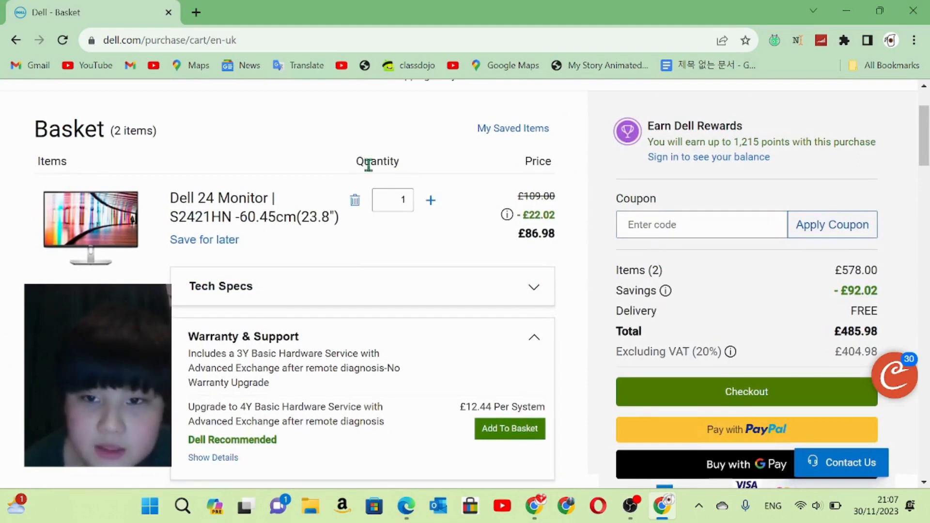
mouse_move(697, 519)
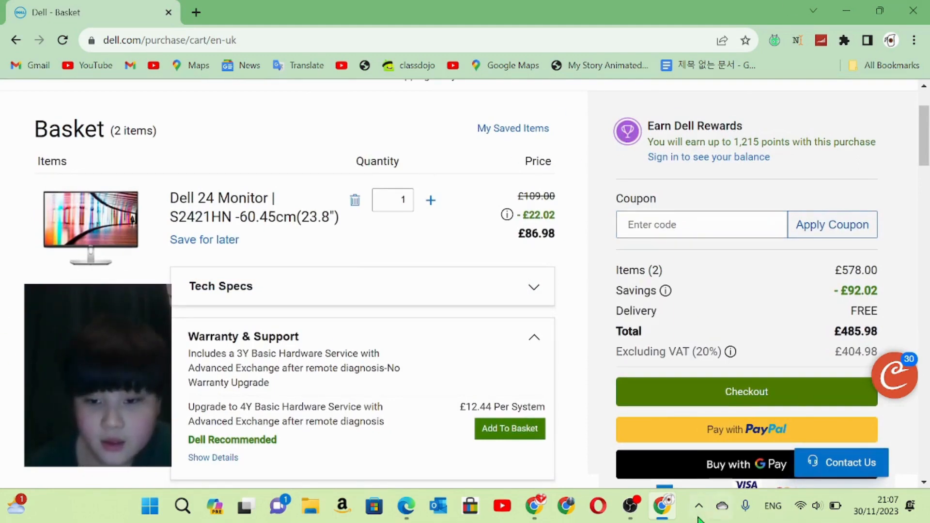